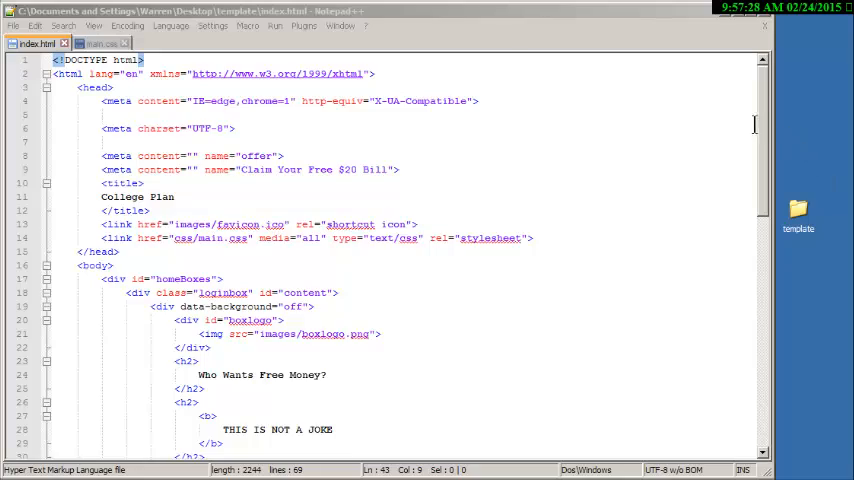
Step: Open the desktop template folder and select the 20140301_185712.jpg photo
scroll(down, 3)
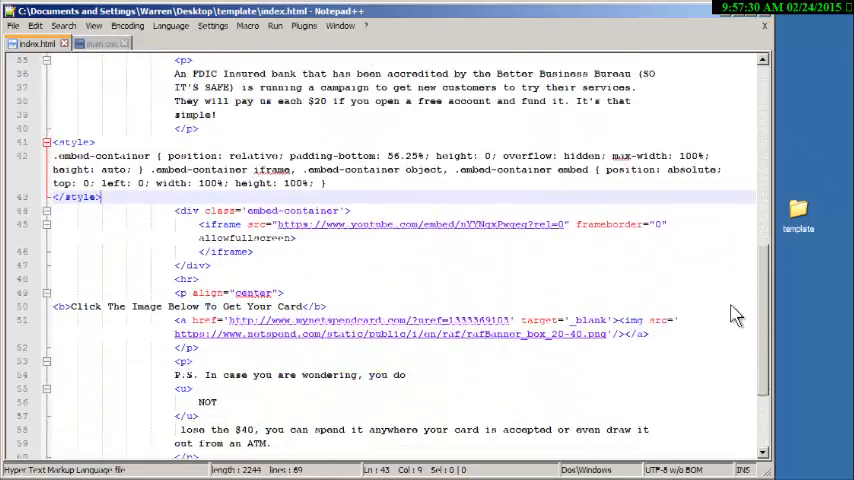
scroll(up, 3)
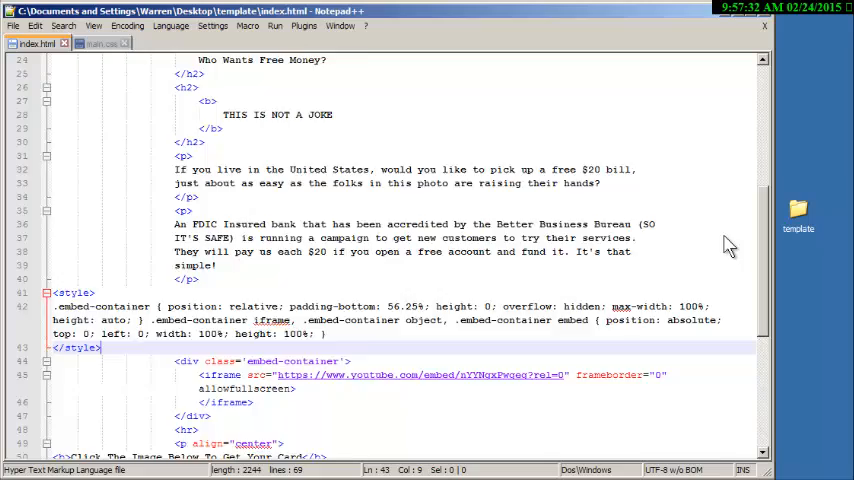
scroll(up, 3)
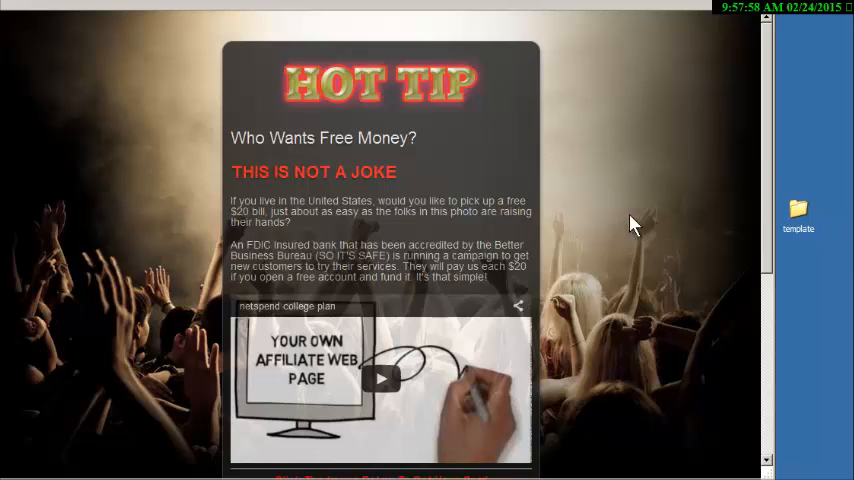
scroll(down, 3)
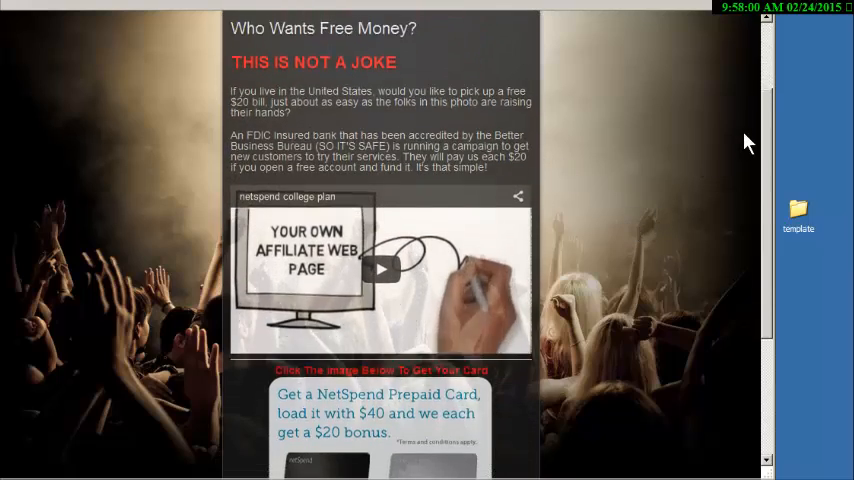
scroll(down, 3)
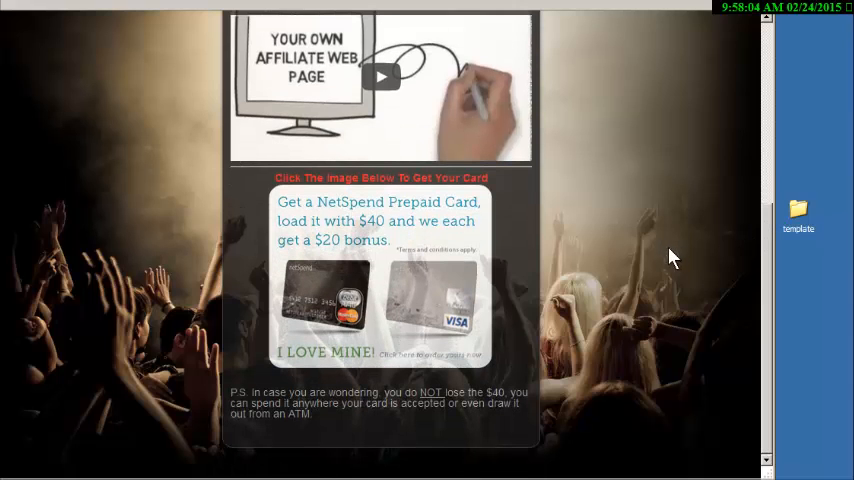
scroll(up, 3)
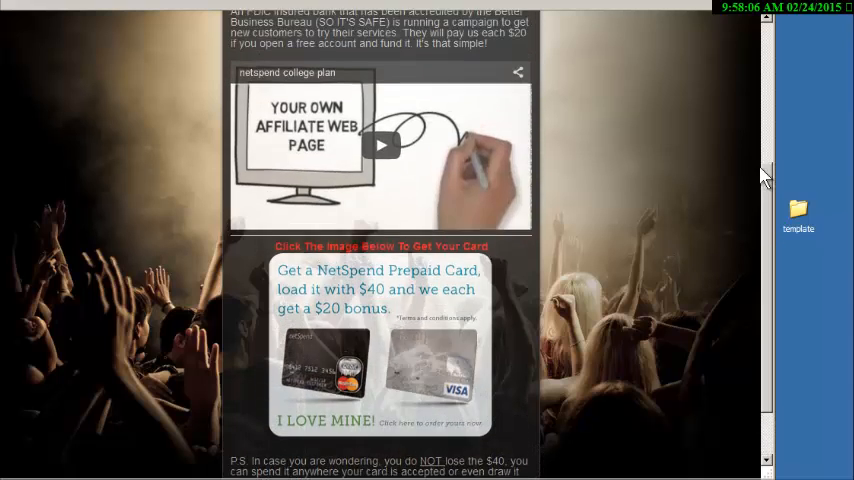
scroll(up, 3)
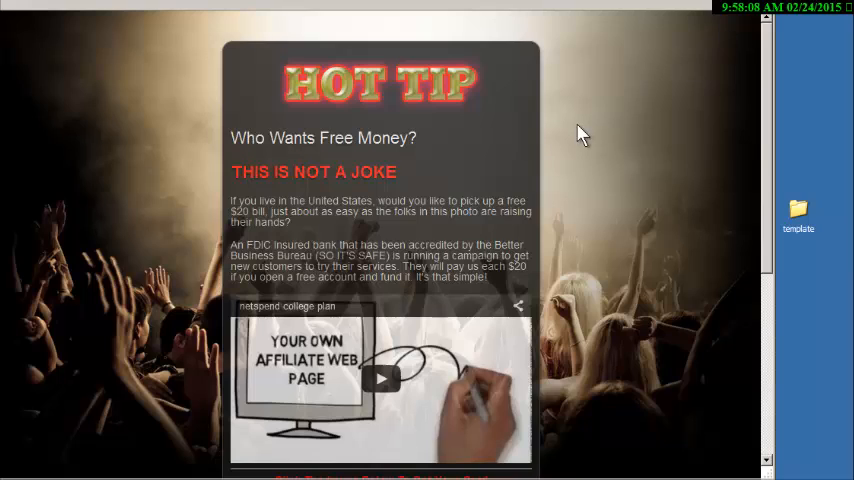
mouse_move(555, 95)
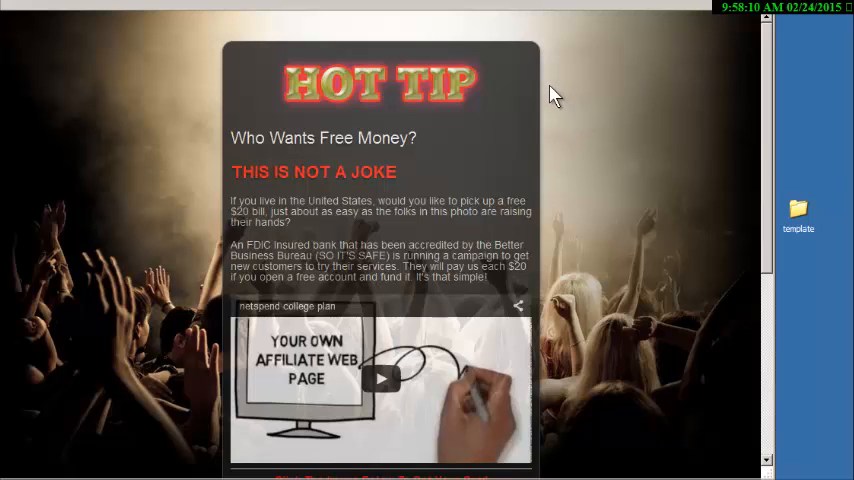
mouse_move(108, 25)
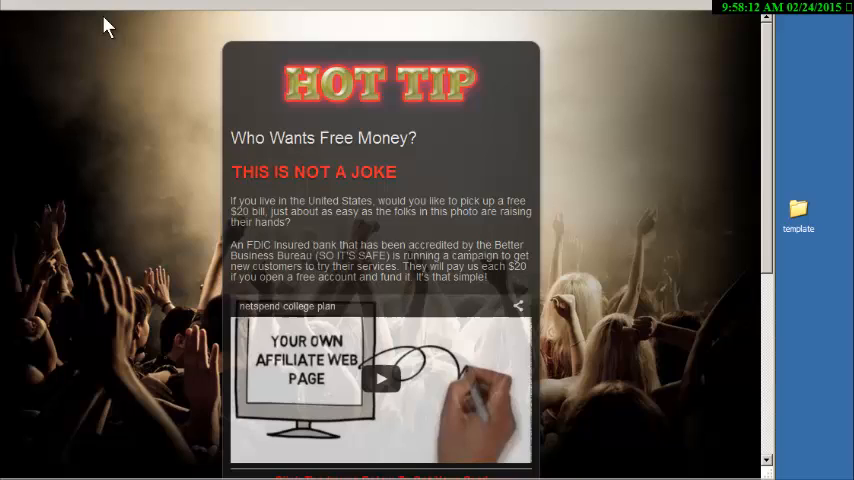
mouse_move(789, 211)
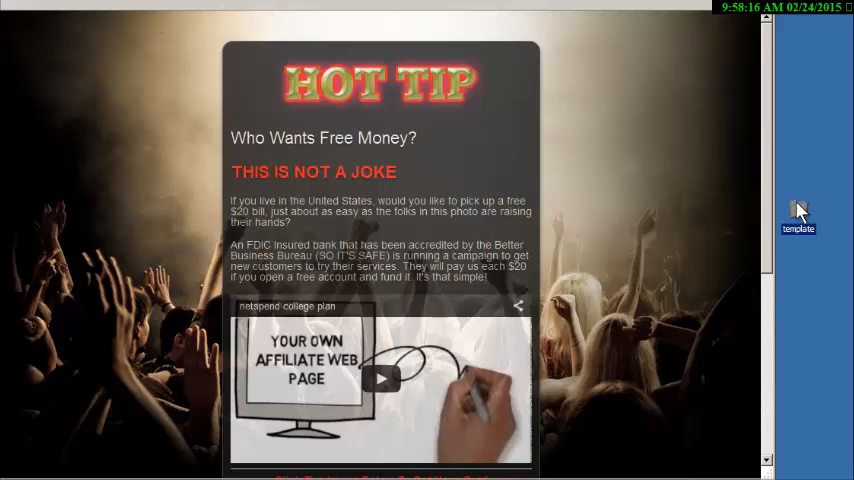
double_click(798, 212)
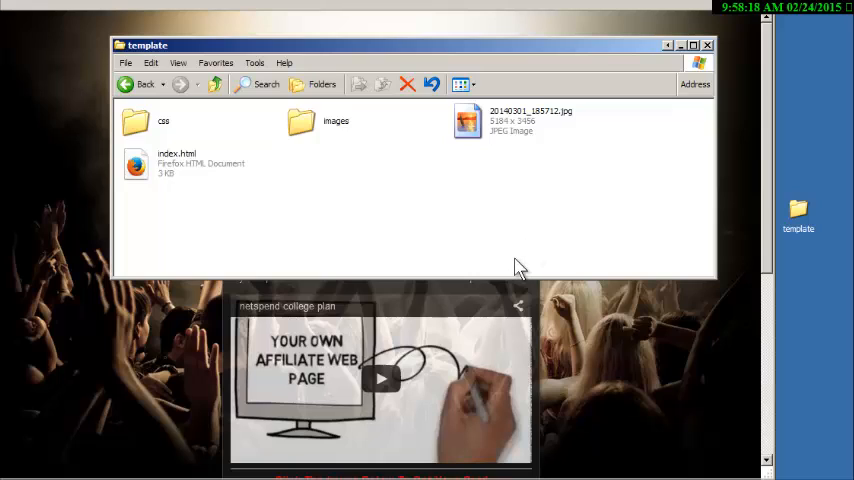
mouse_move(190, 165)
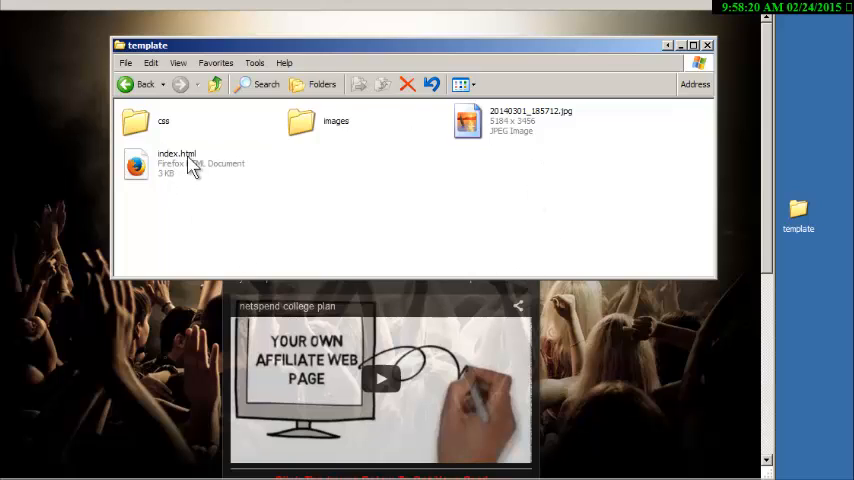
mouse_move(480, 128)
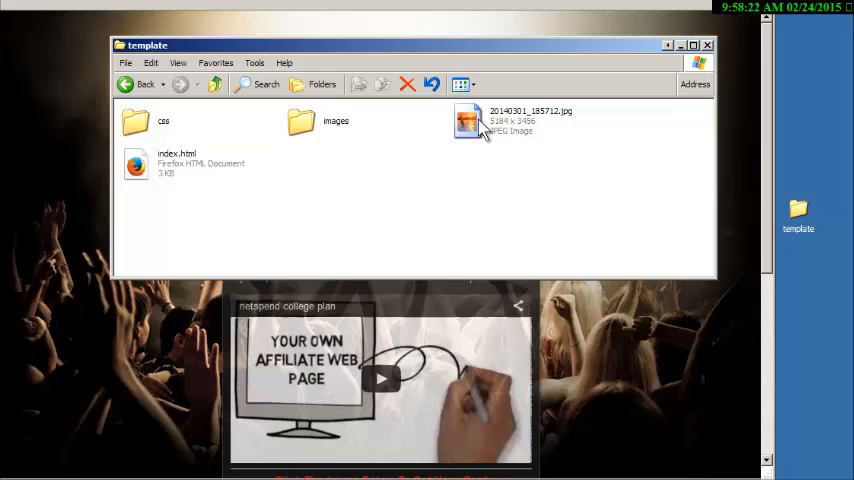
click(510, 120)
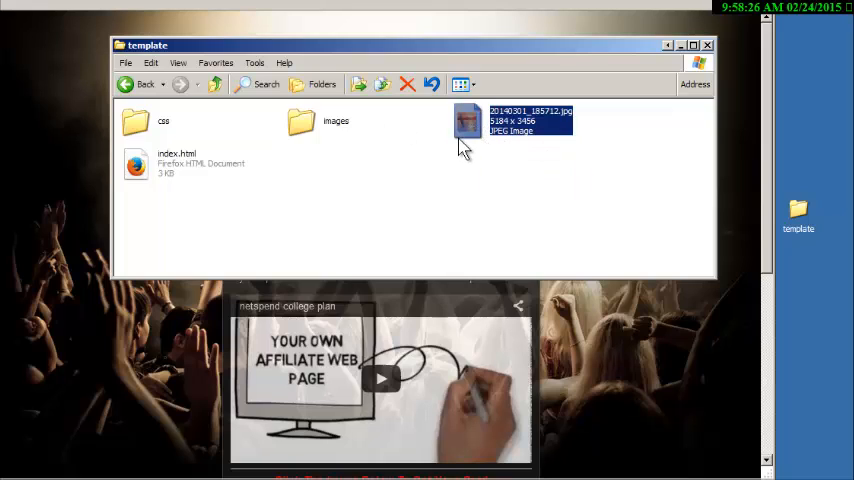
mouse_move(170, 170)
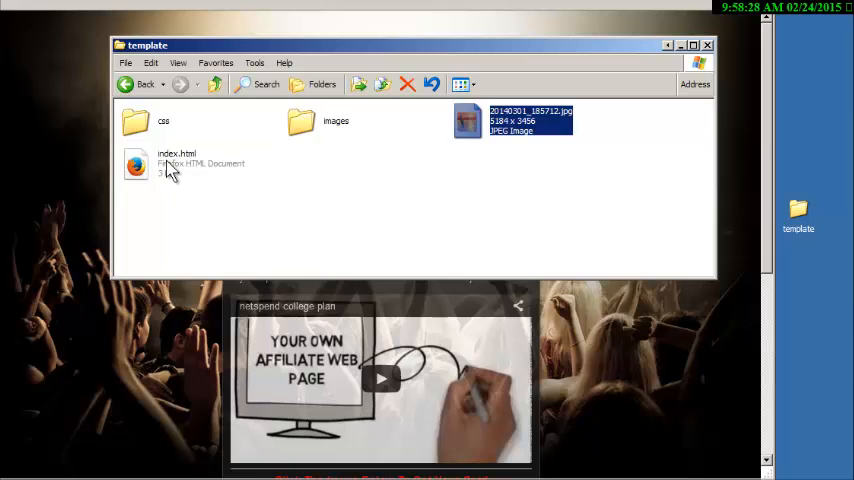
mouse_move(192, 238)
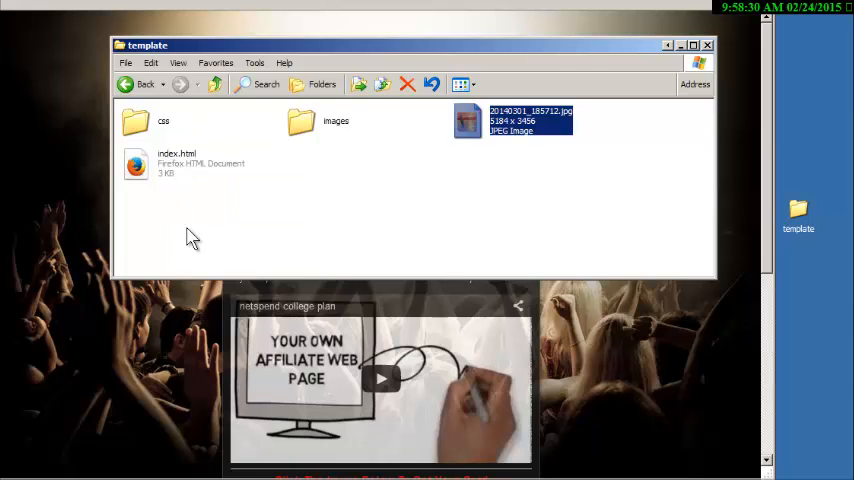
double_click(177, 163)
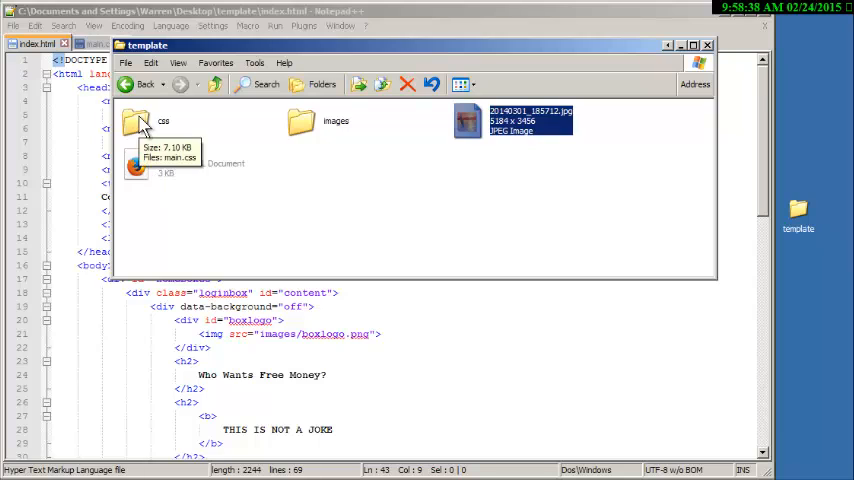
Step: Open main.css from the css folder, checking index.html before returning to the stylesheet
double_click(135, 123)
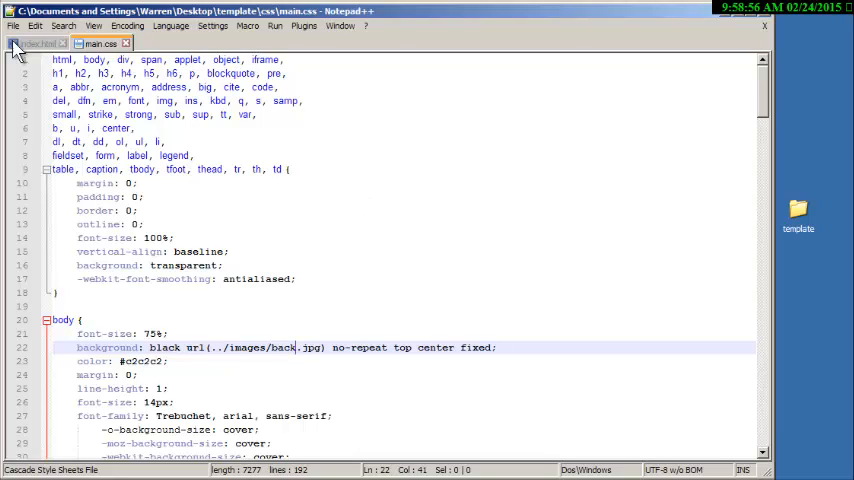
click(35, 43)
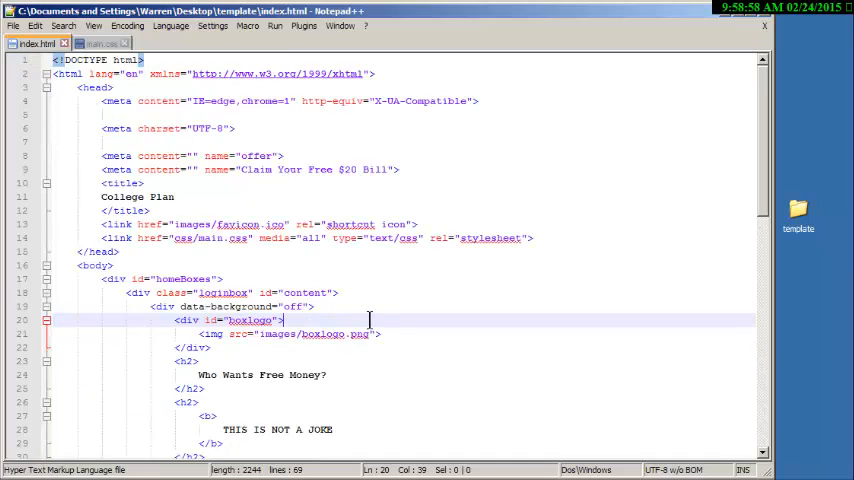
mouse_move(395, 333)
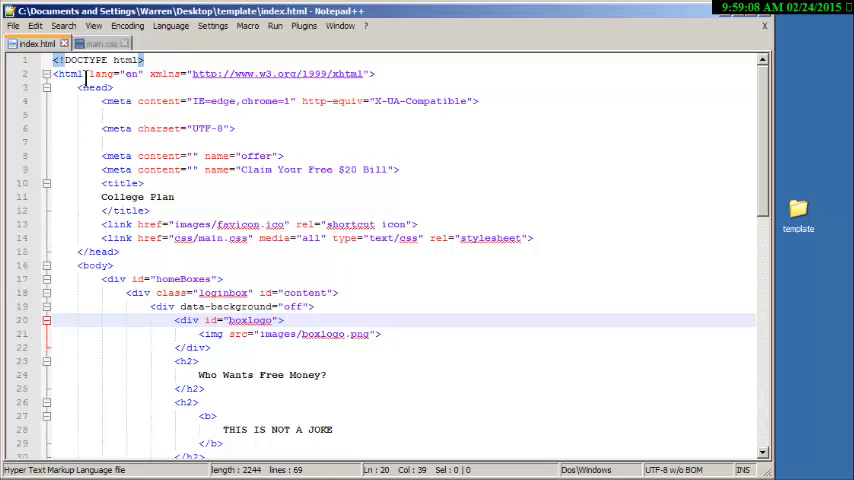
click(100, 43)
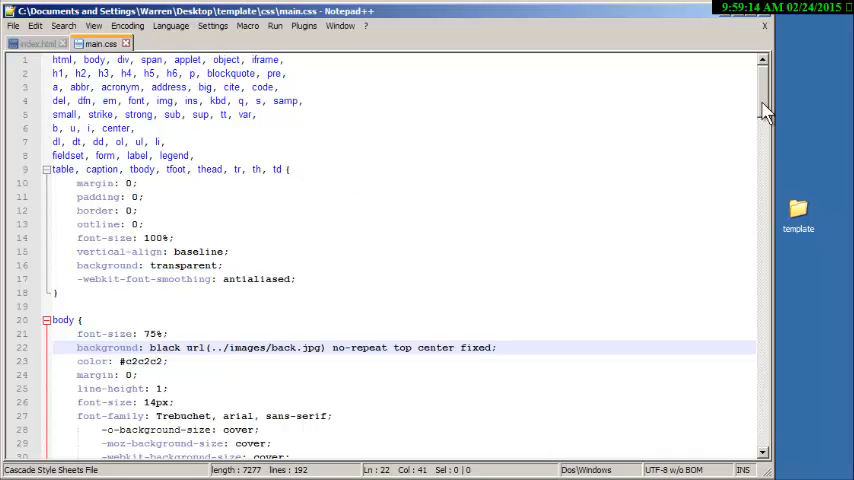
Step: Scroll down the HOT TIP splash page in Firefox
scroll(down, 3)
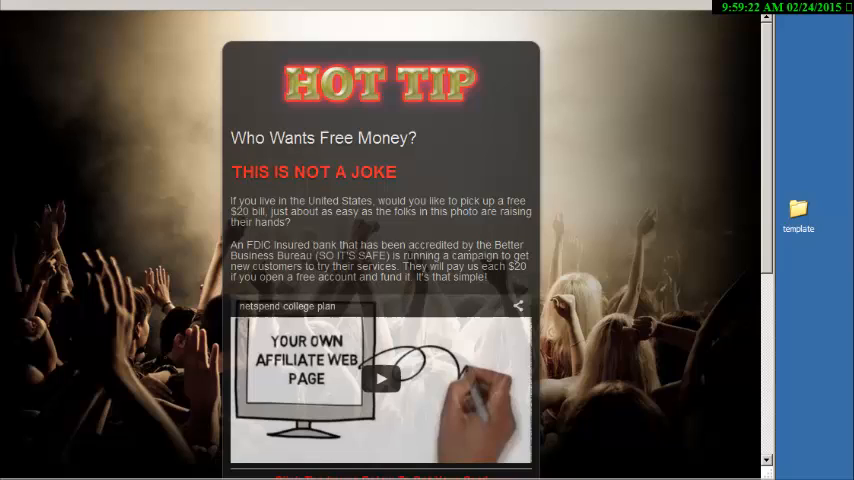
mouse_move(650, 440)
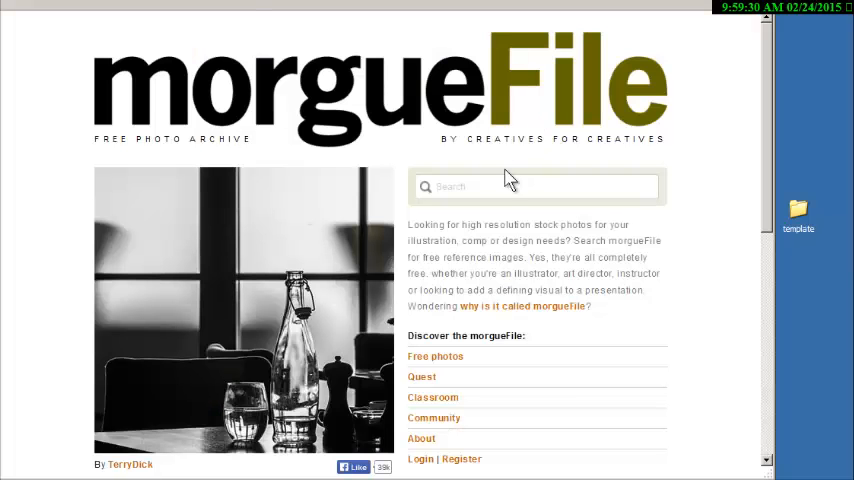
Step: Search morgueFile for 'beach' and scroll the results for a palm-tree sunset photo
click(537, 187)
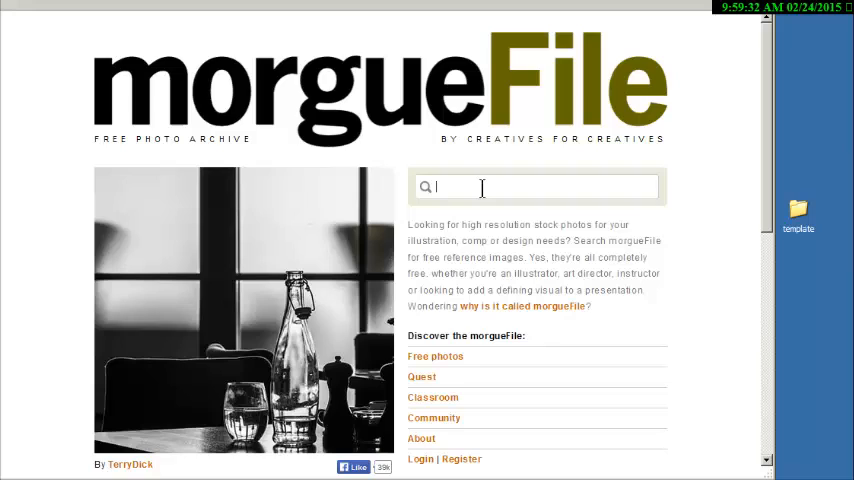
text(beach)
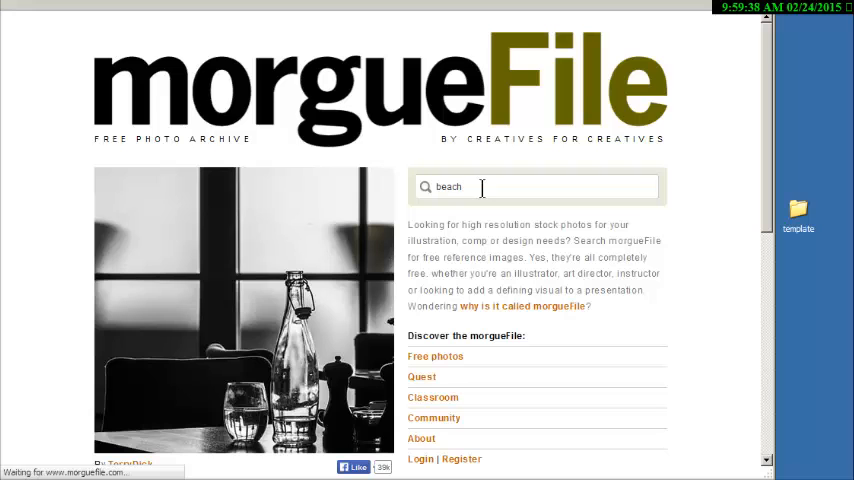
key(Return)
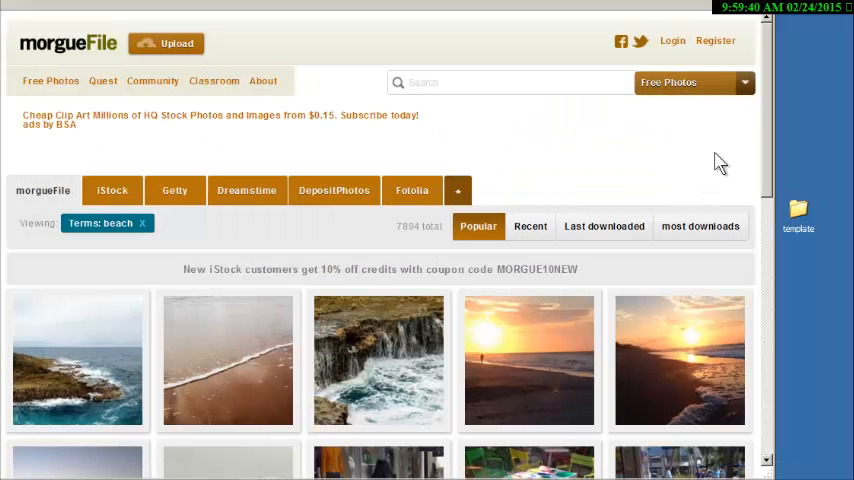
scroll(down, 3)
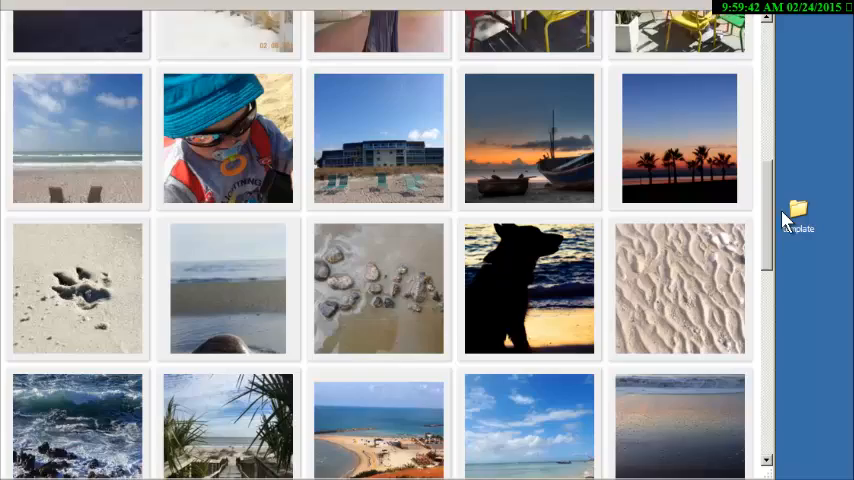
scroll(down, 3)
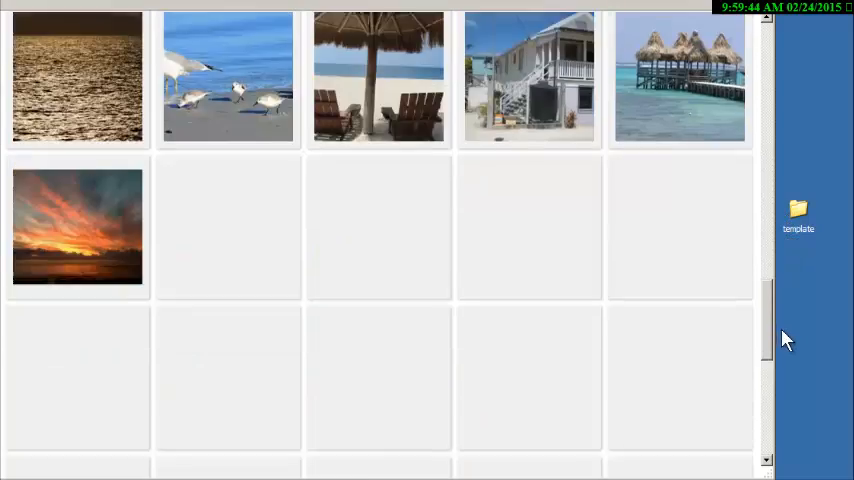
scroll(down, 3)
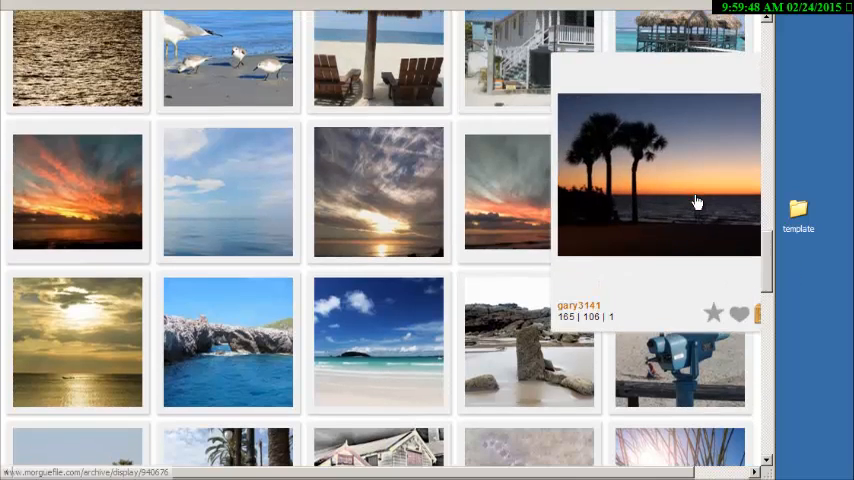
mouse_move(672, 193)
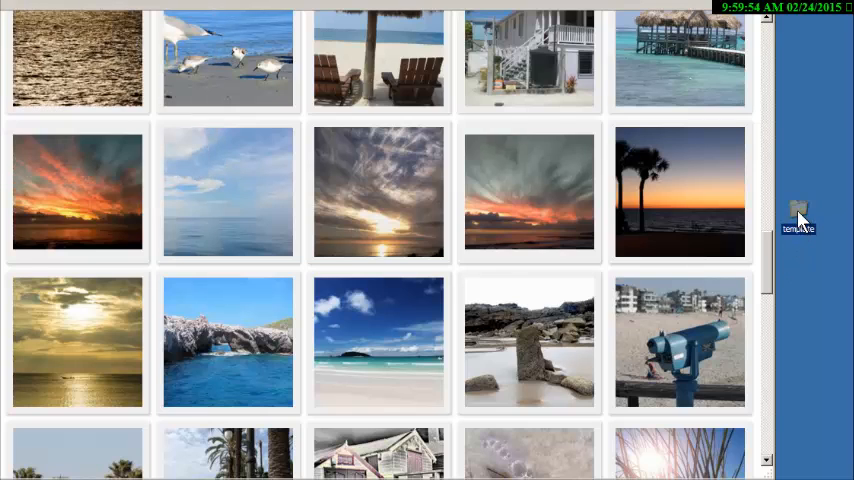
double_click(798, 215)
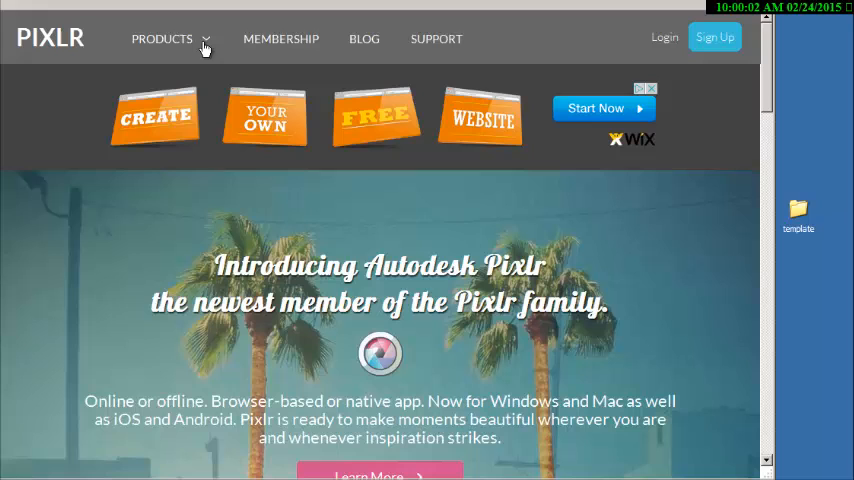
mouse_move(95, 50)
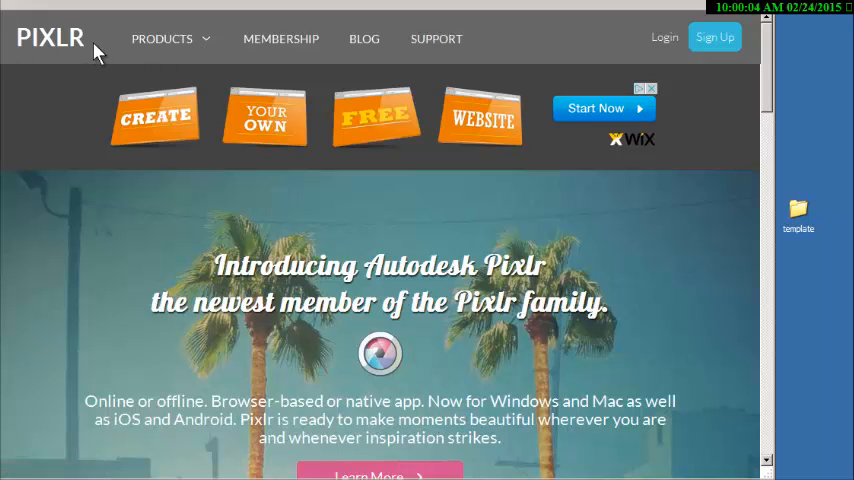
Step: Launch the Pixlr Editor web app from pixlr.com's products section
scroll(down, 3)
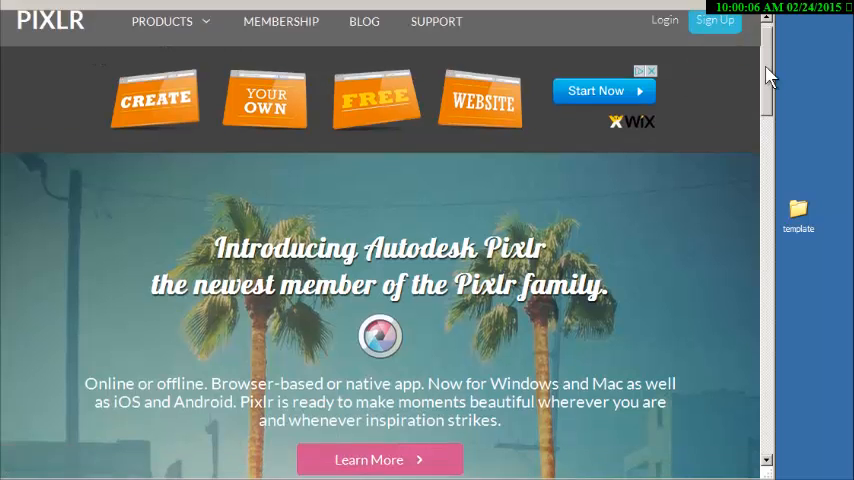
scroll(down, 3)
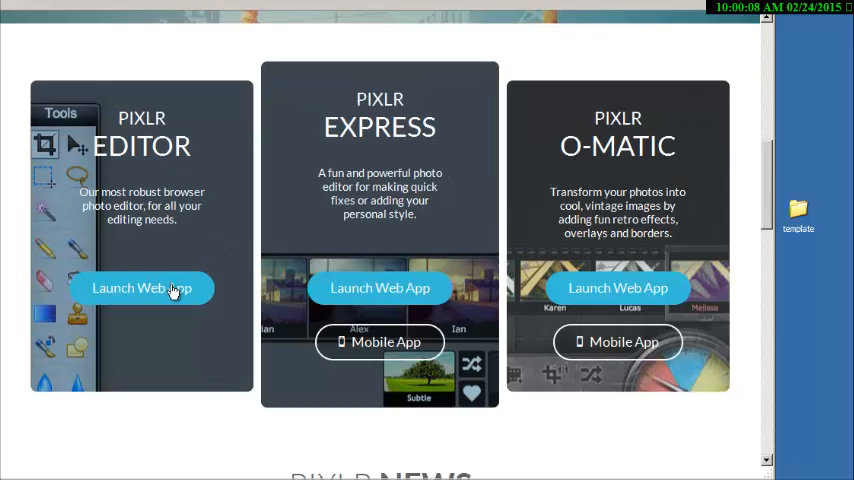
click(141, 288)
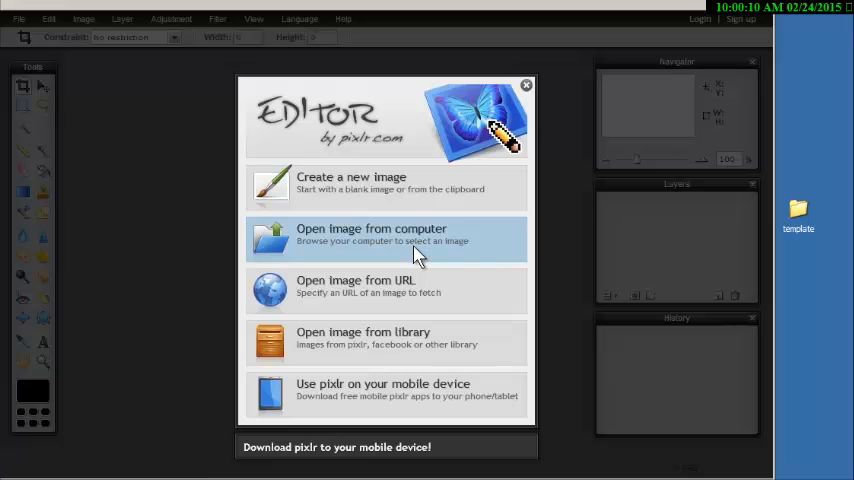
Step: Open 20140301_185712.jpg from the computer as a new image in Pixlr Editor
click(371, 239)
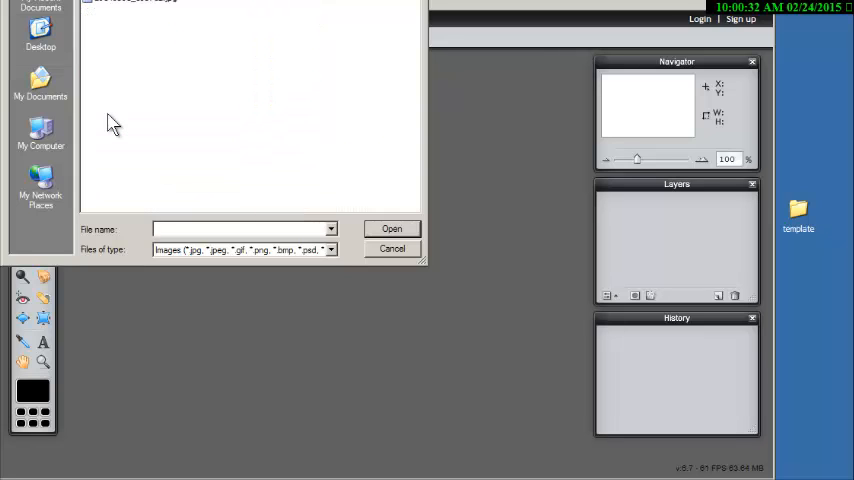
click(130, 2)
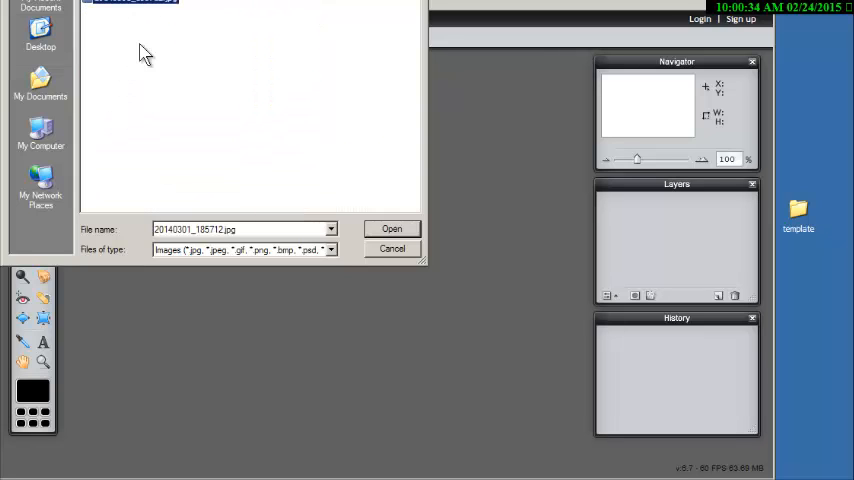
click(392, 248)
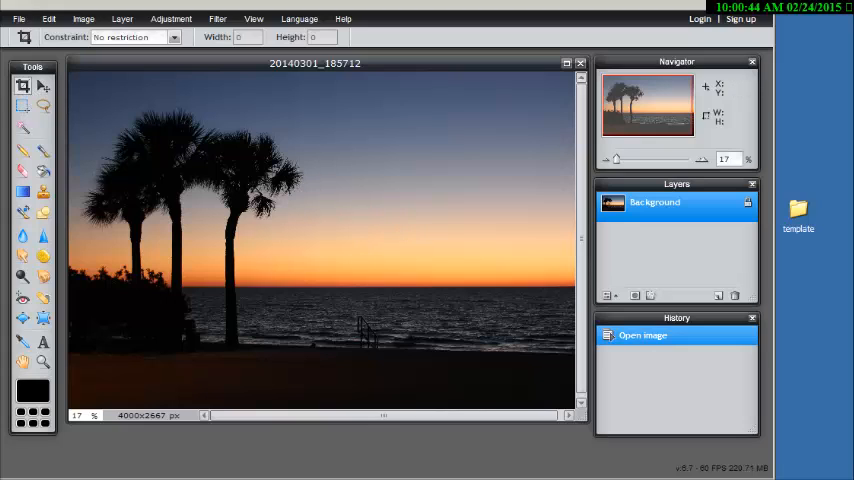
Step: Crop the photo with a 1024×768 aspect-ratio constraint, leaving 3176x2382 px
click(173, 37)
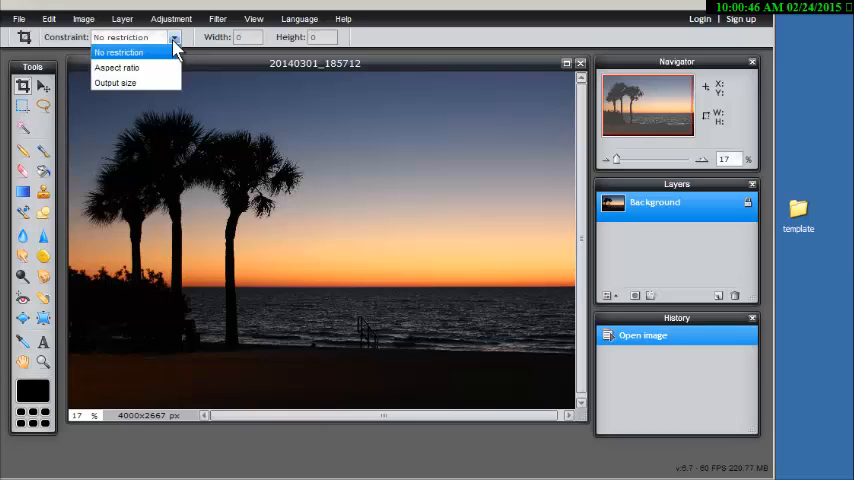
click(116, 67)
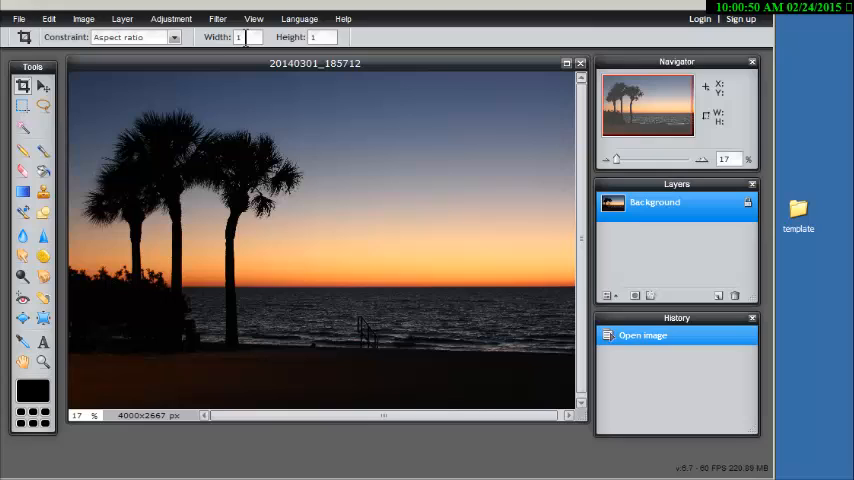
mouse_move(215, 45)
text(024)
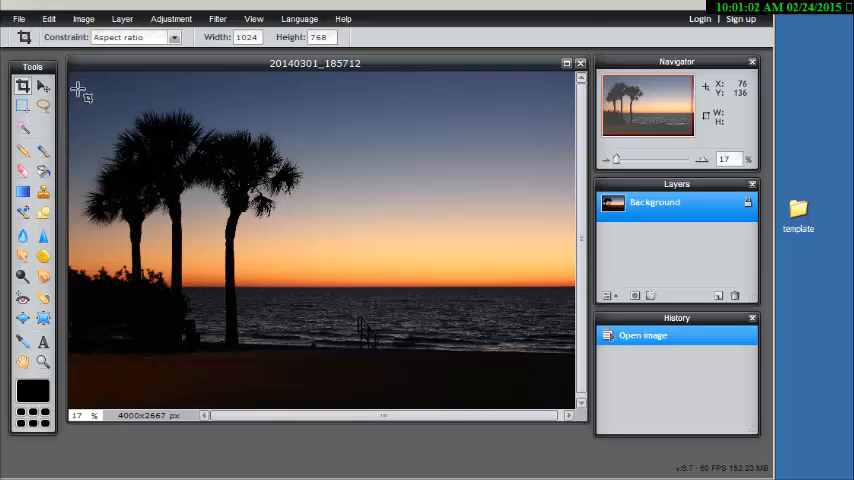
drag(82, 100, 100, 125)
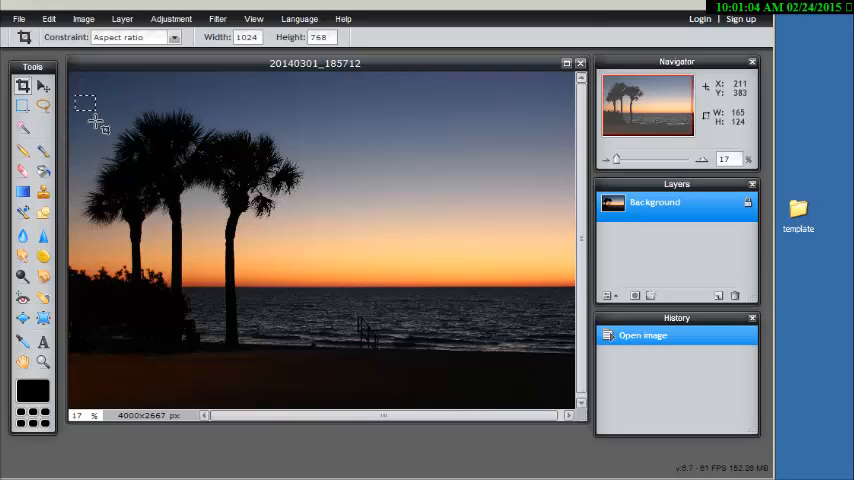
drag(85, 103, 478, 395)
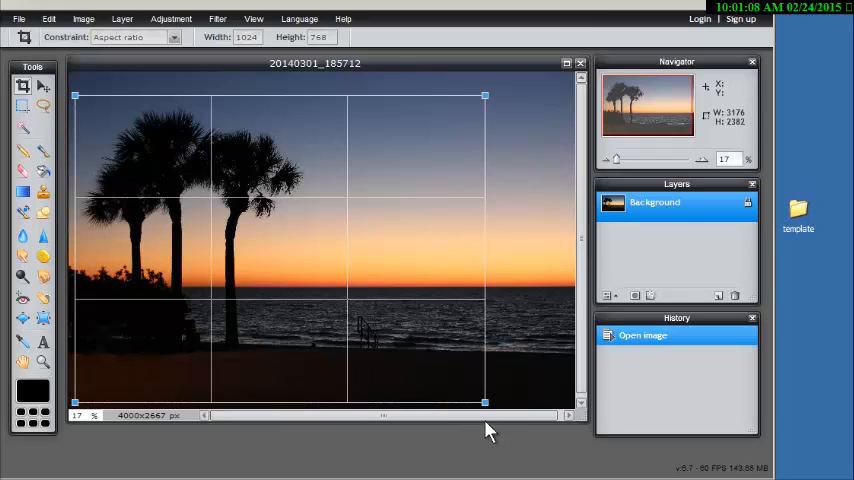
mouse_move(165, 22)
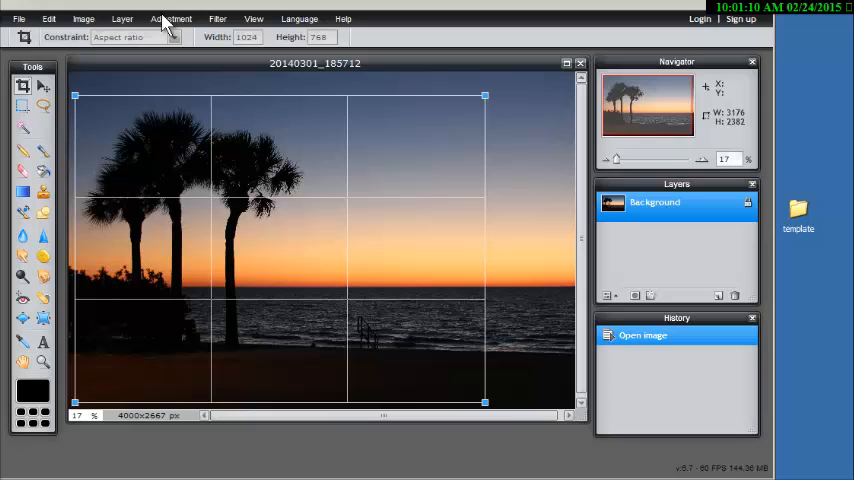
mouse_move(95, 30)
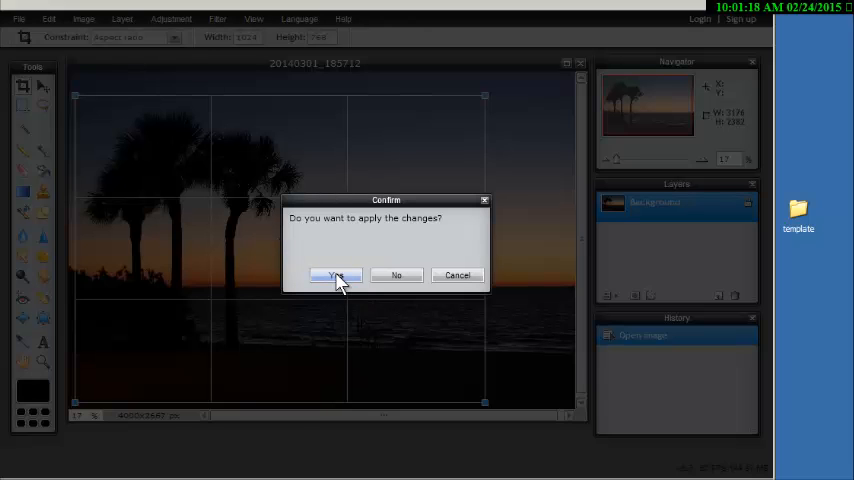
click(335, 275)
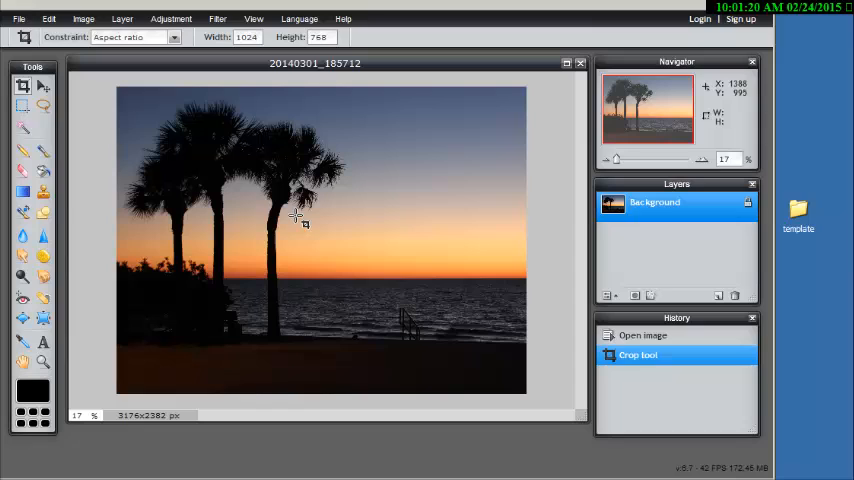
Step: Save the cropped photo as beach.jpg, then close it without saving again
click(18, 18)
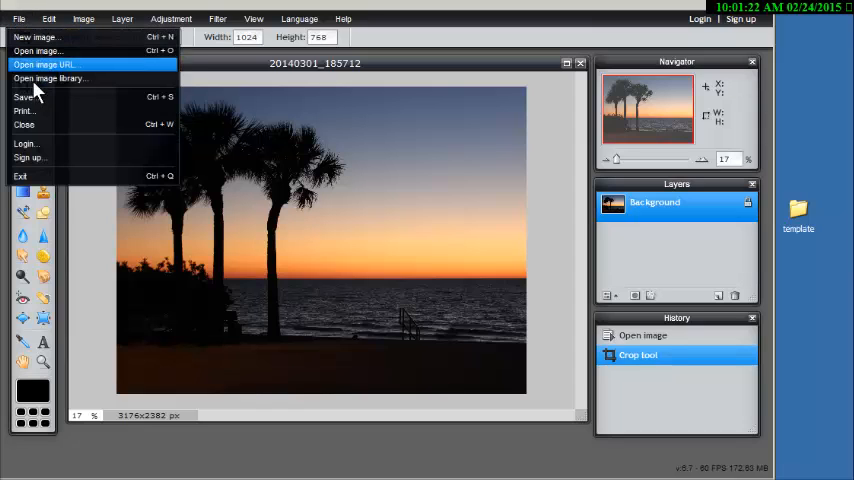
click(22, 97)
text(beach)
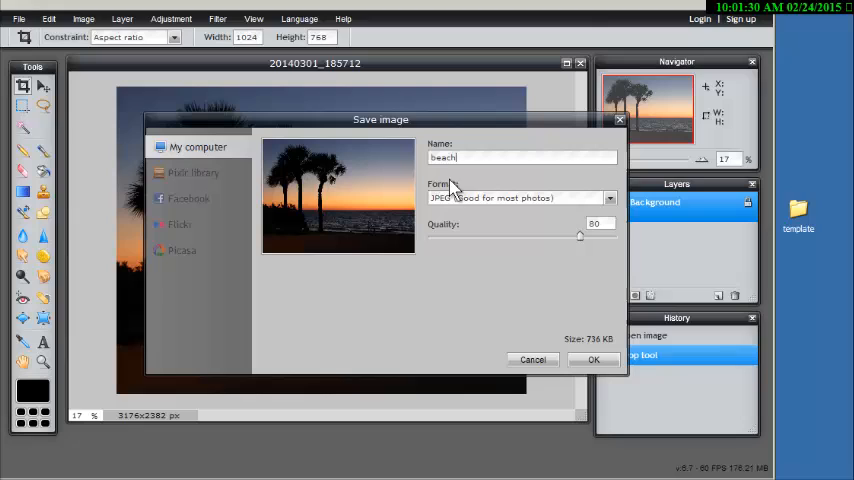
mouse_move(551, 347)
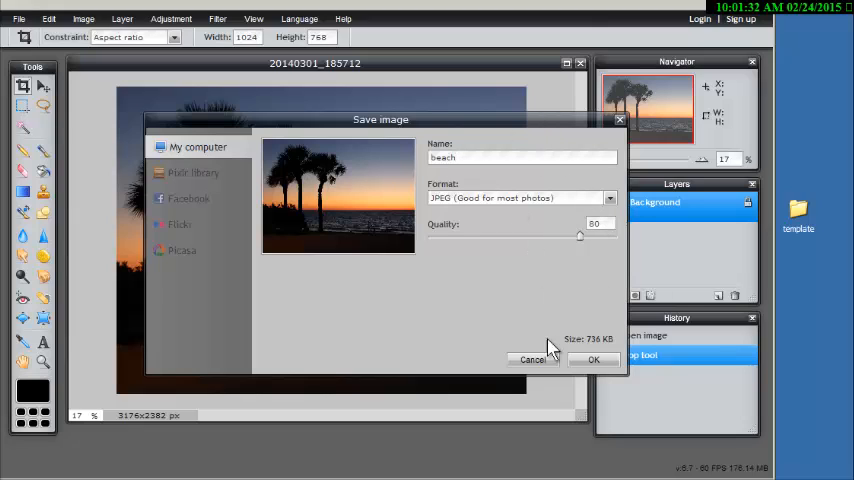
click(593, 359)
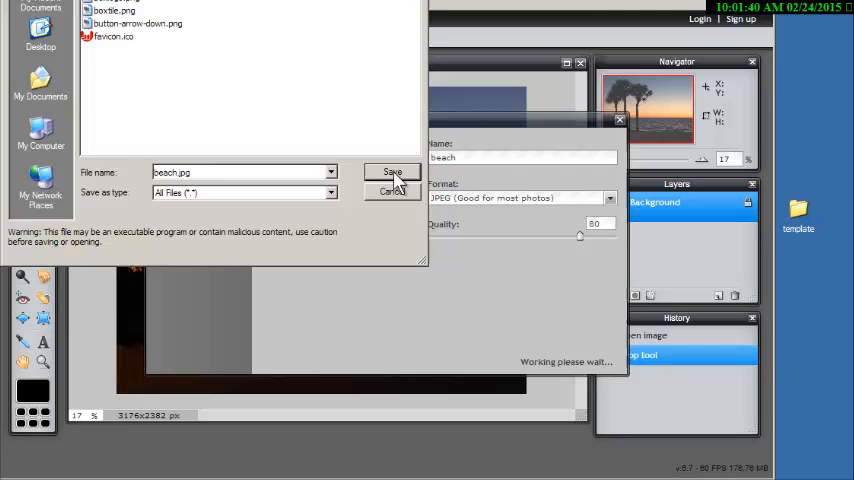
click(392, 172)
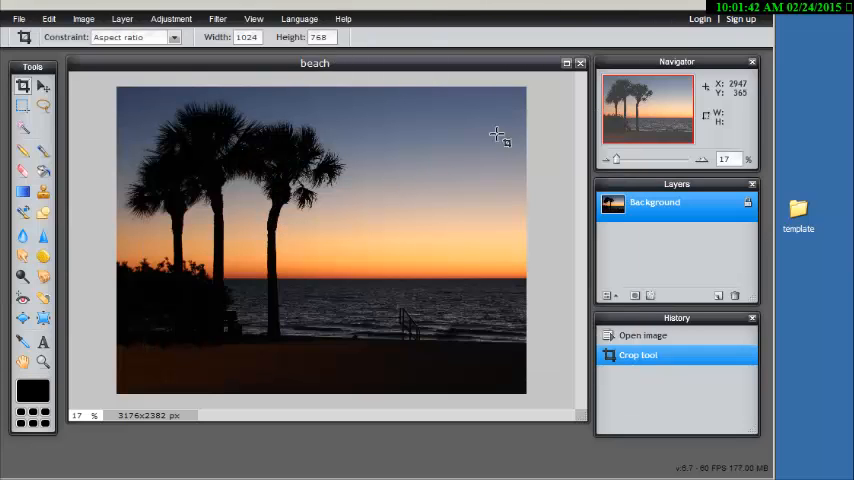
click(579, 63)
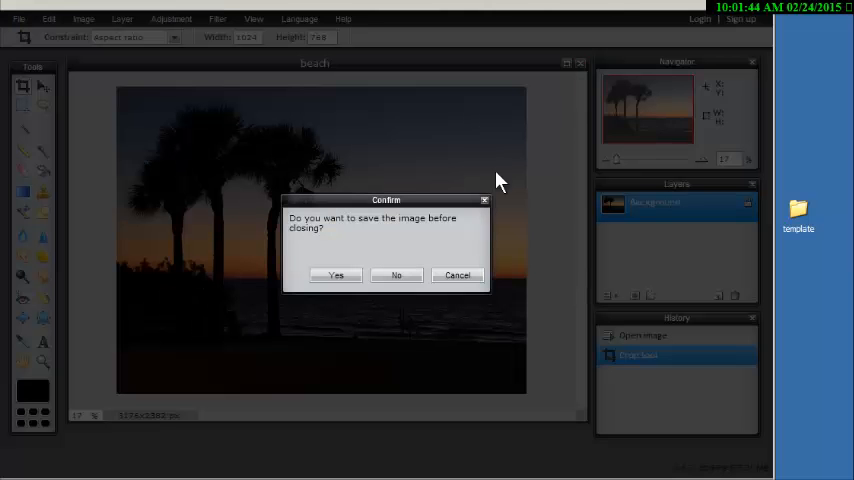
click(396, 275)
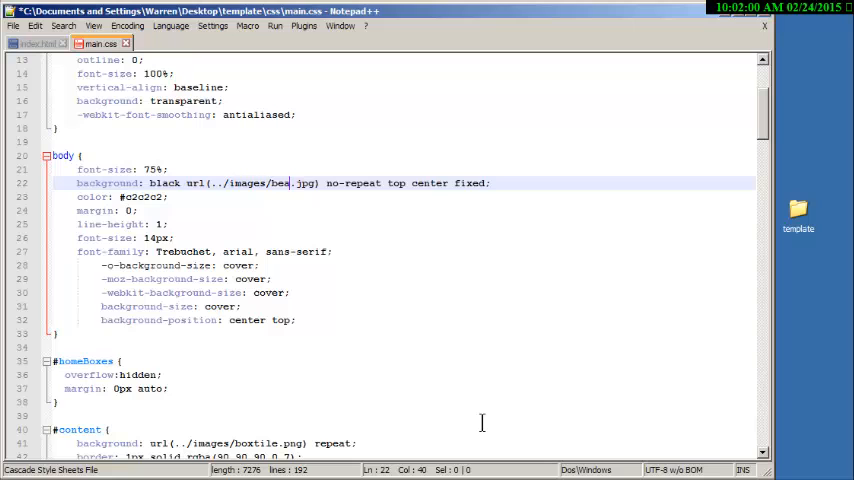
Step: Type 'ch' into the main.css background path toward ../images/beach.jpg
text(ch)
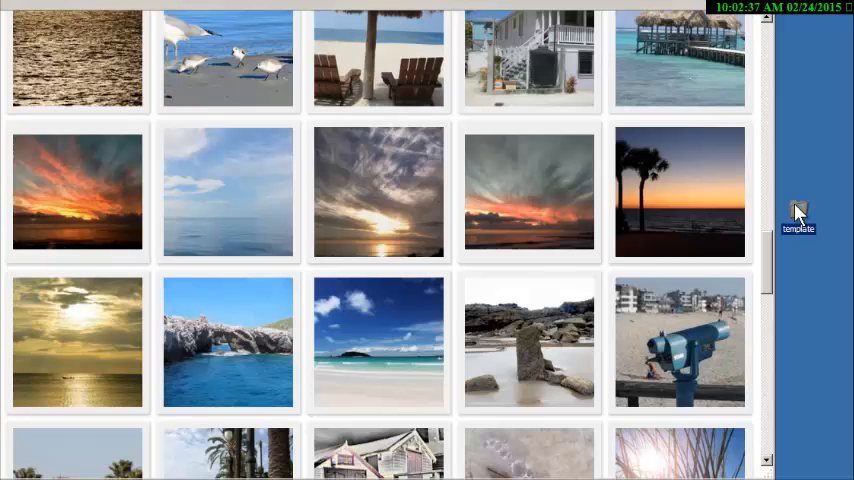
Step: Open template/index.html in Firefox and scroll the sunset-background splash page
double_click(798, 213)
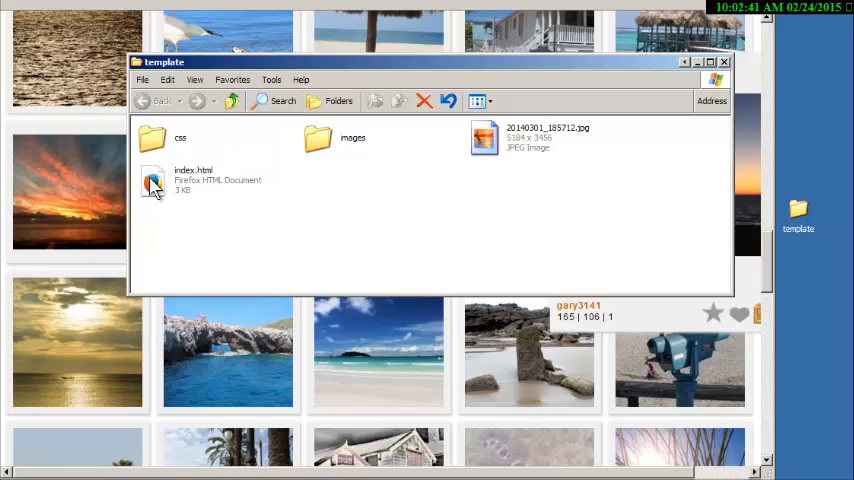
double_click(153, 184)
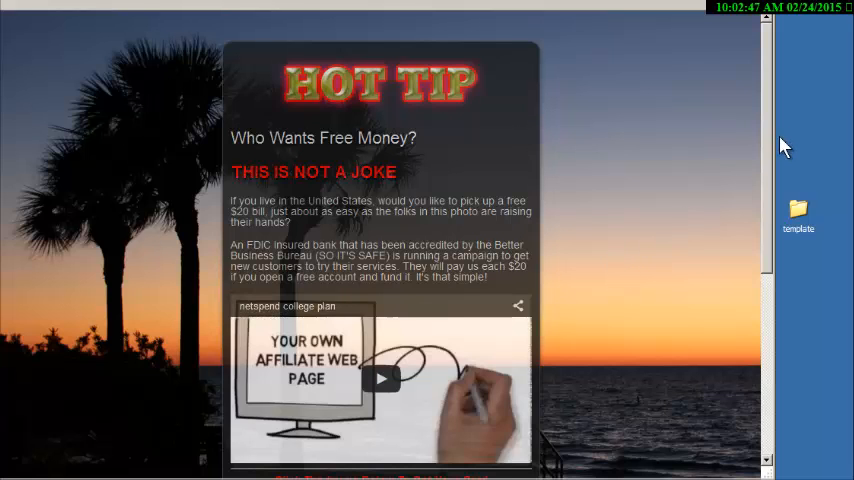
scroll(down, 3)
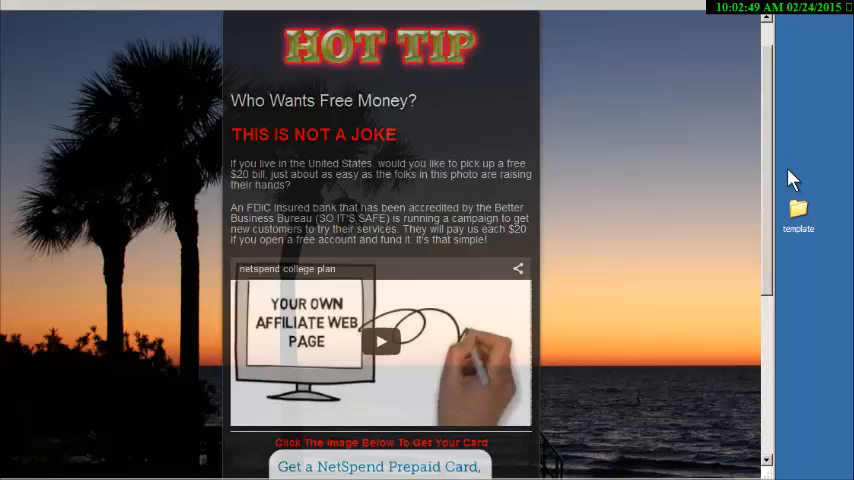
mouse_move(378, 208)
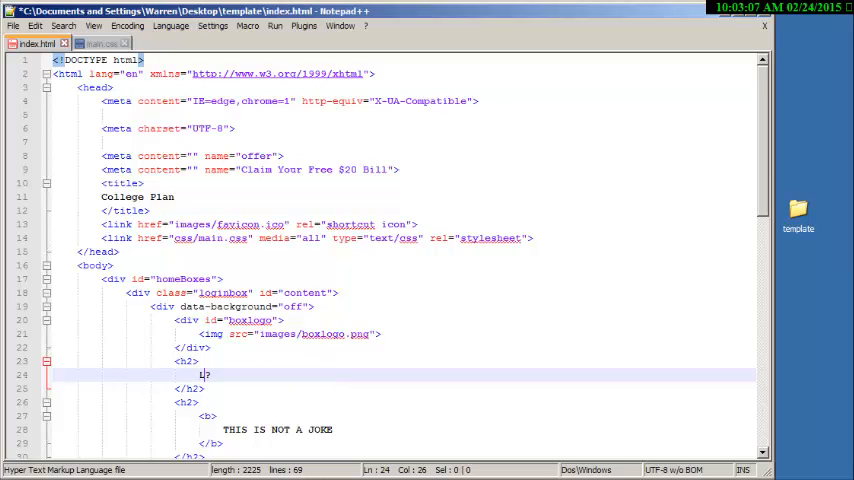
Step: Change the line-24 h2 heading text to 'Like The Beach?'
text(Like The B)
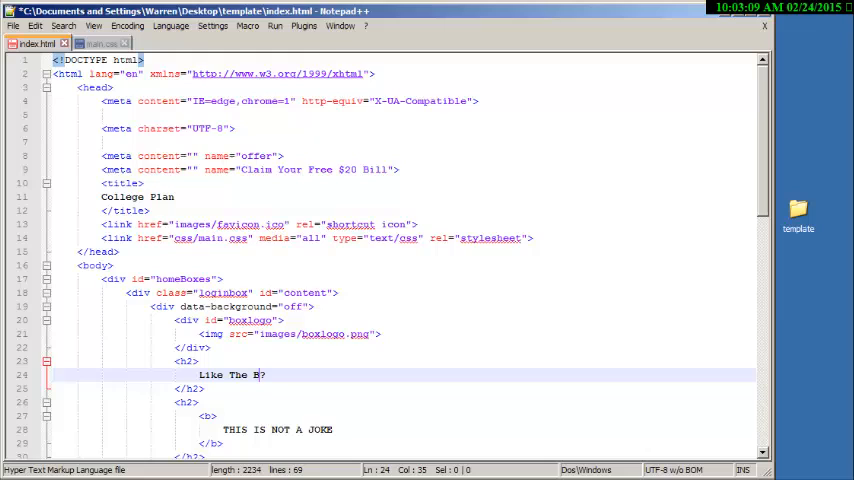
text(each)
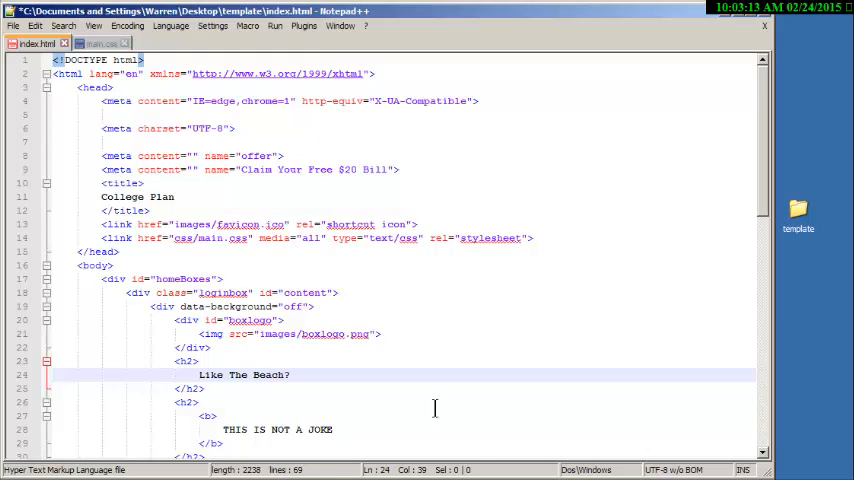
click(13, 25)
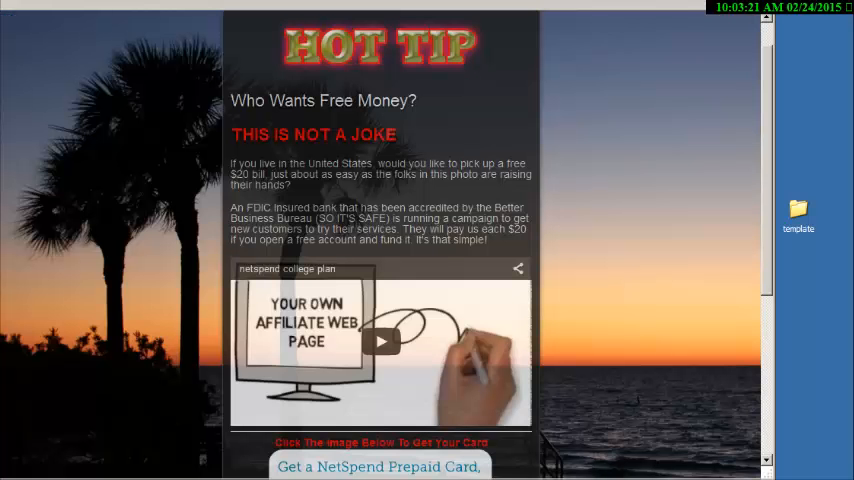
mouse_move(663, 6)
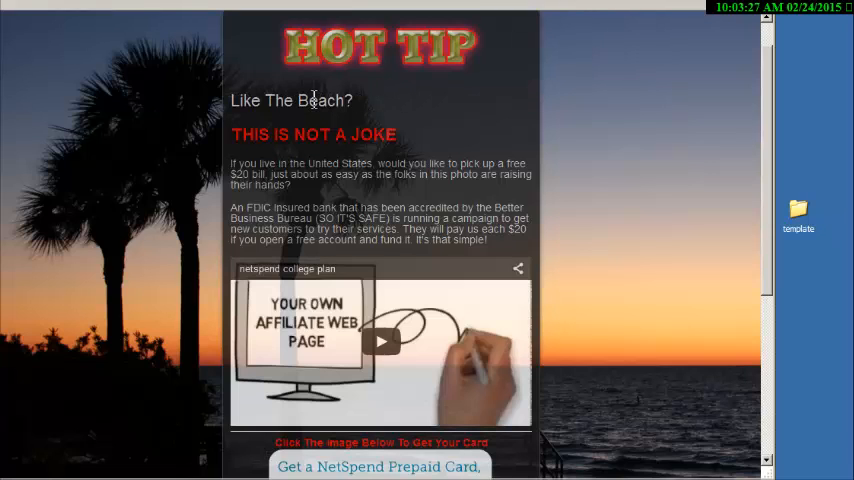
mouse_move(320, 196)
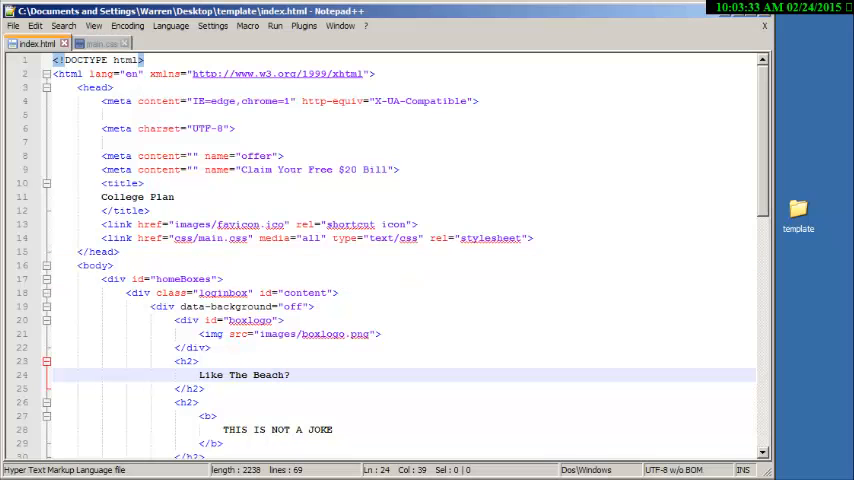
Step: Rewrite the first paragraph as 'Would you like to spend more time lounging on the beach?'
scroll(down, 3)
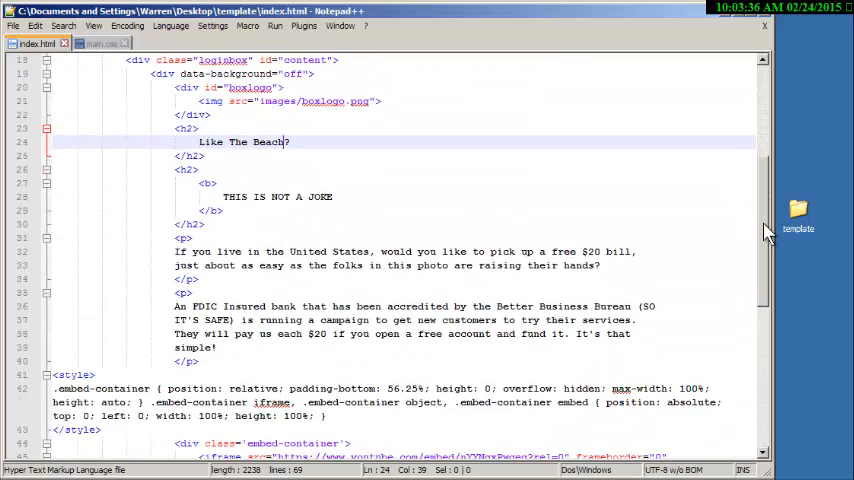
mouse_move(217, 243)
text(W)
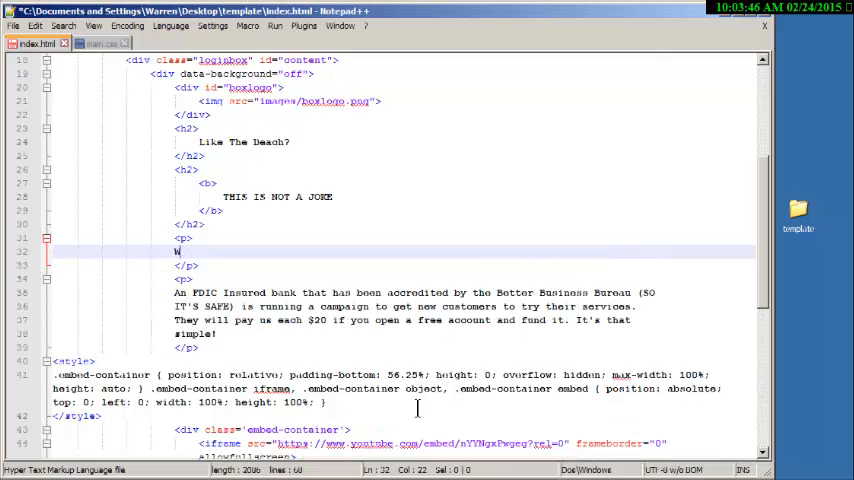
text(ould you)
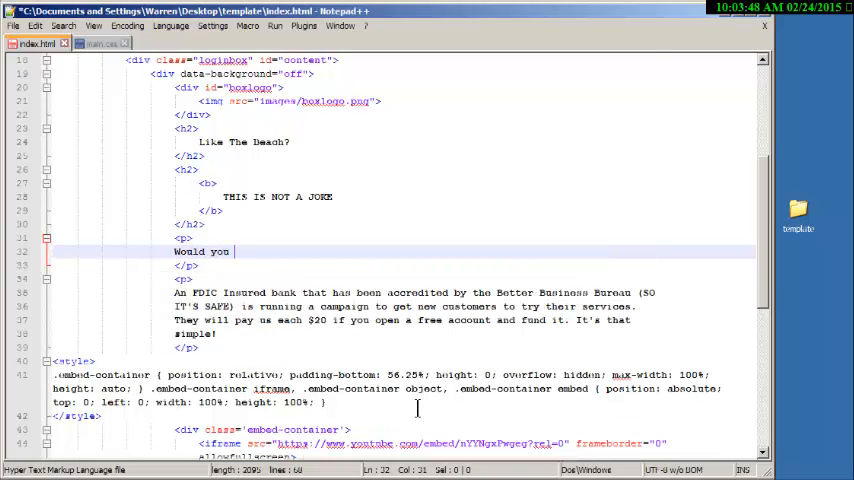
text(like to spend more time)
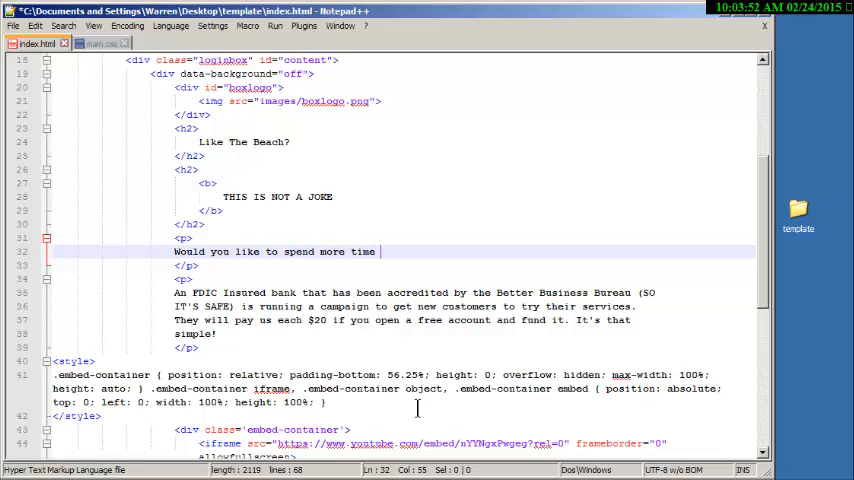
text(loungin)
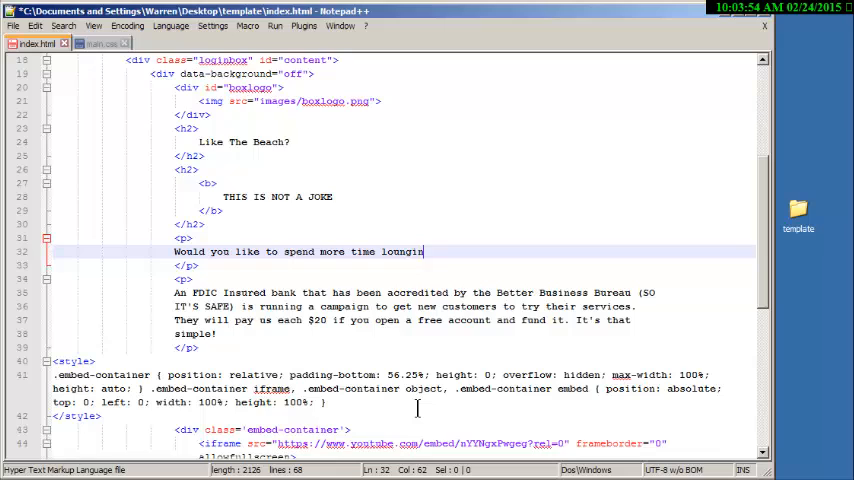
text(on the be)
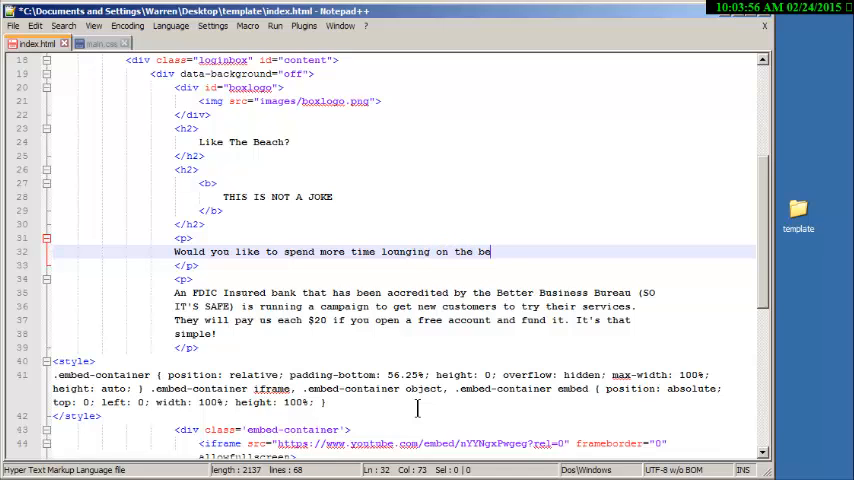
text(ach?)
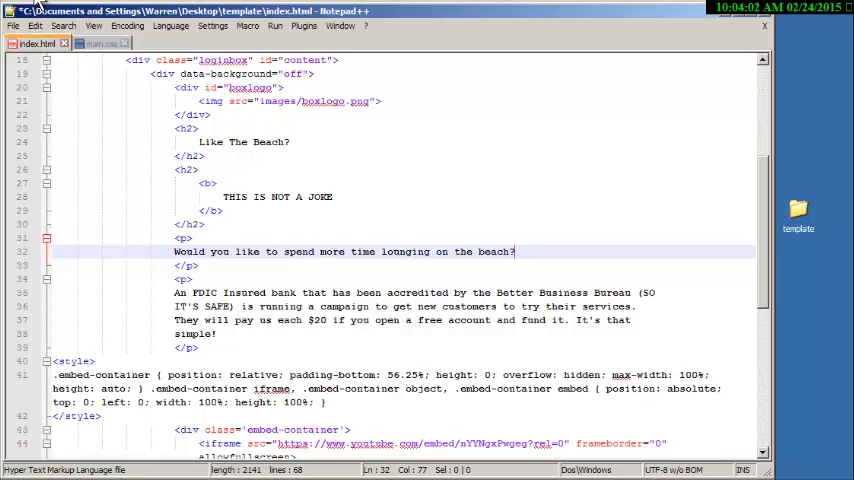
Step: Bring the splash page back up showing the new beach-lounging paragraph
click(13, 25)
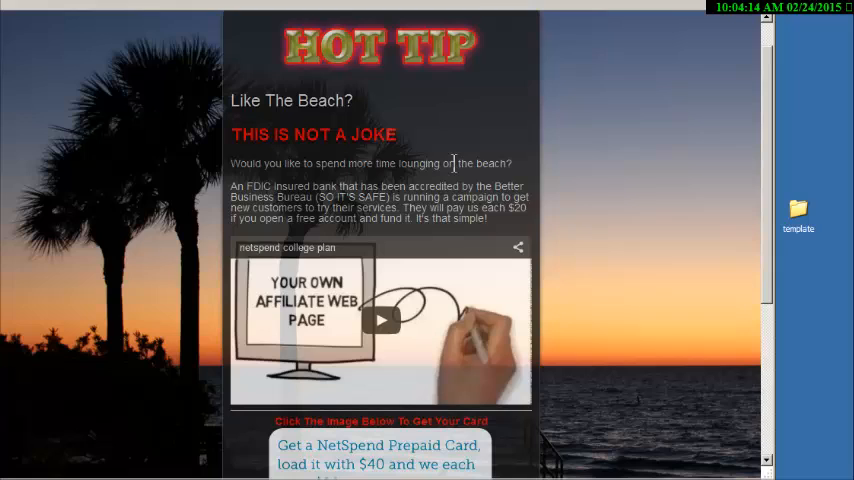
mouse_move(433, 299)
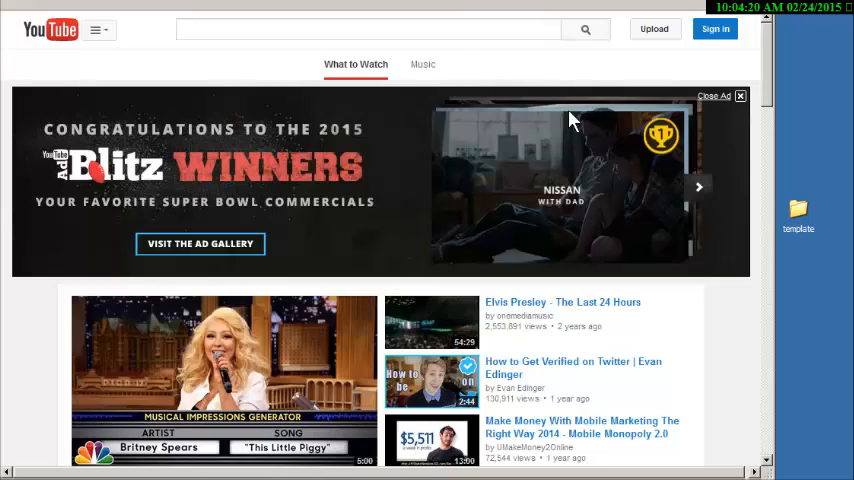
Step: Pause the Elvis gospel video on YouTube
scroll(down, 3)
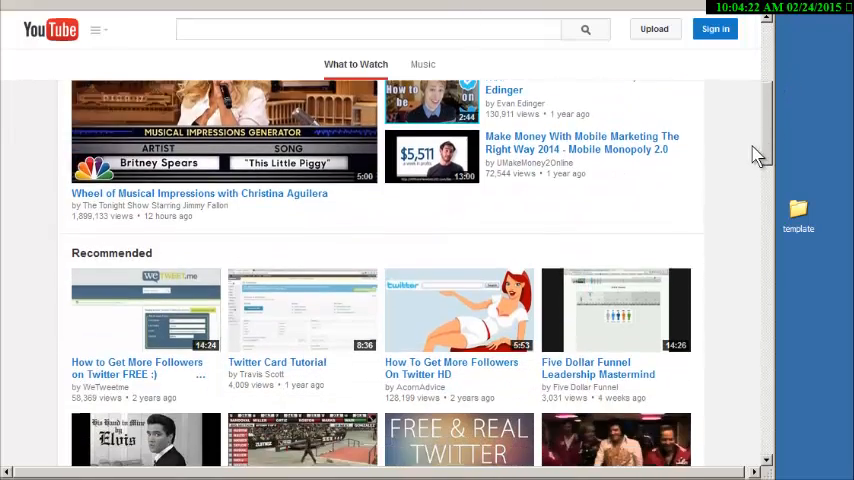
scroll(down, 3)
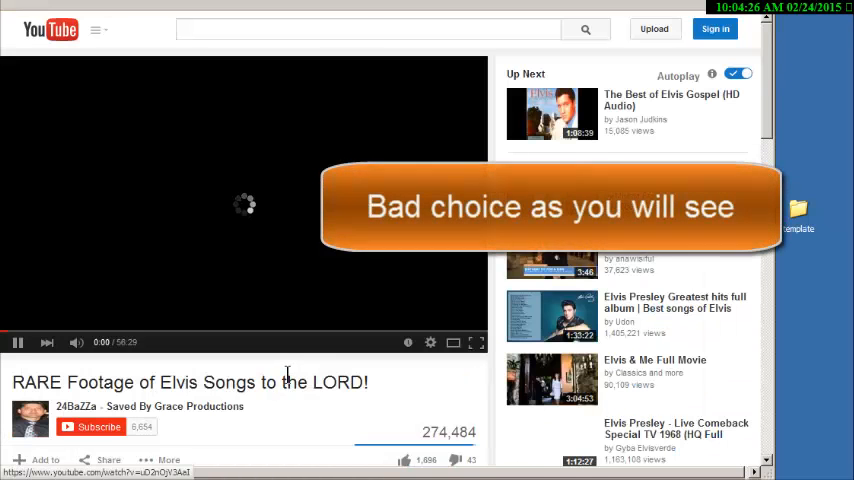
click(17, 342)
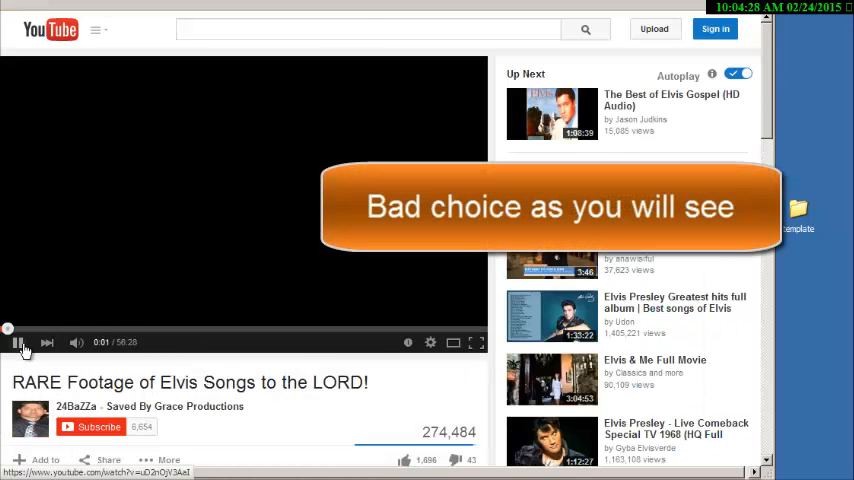
scroll(down, 3)
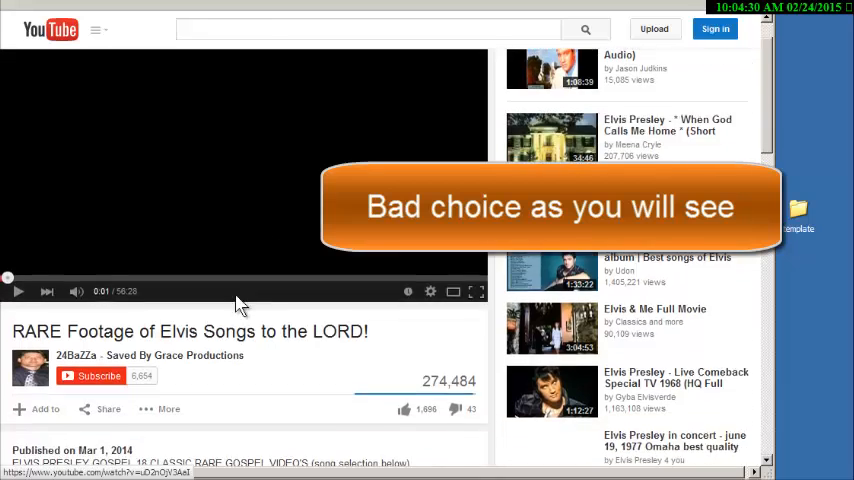
scroll(down, 3)
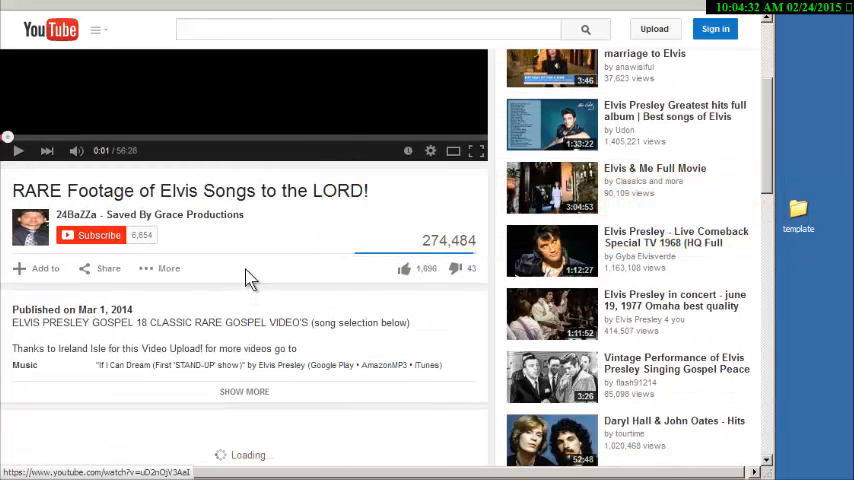
Step: Open the video's Share embed code with preview and select its src embed URL
click(106, 268)
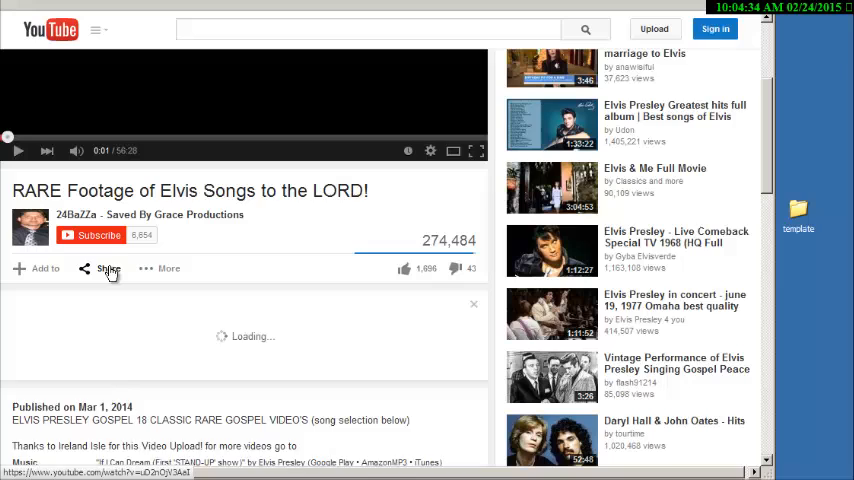
click(107, 268)
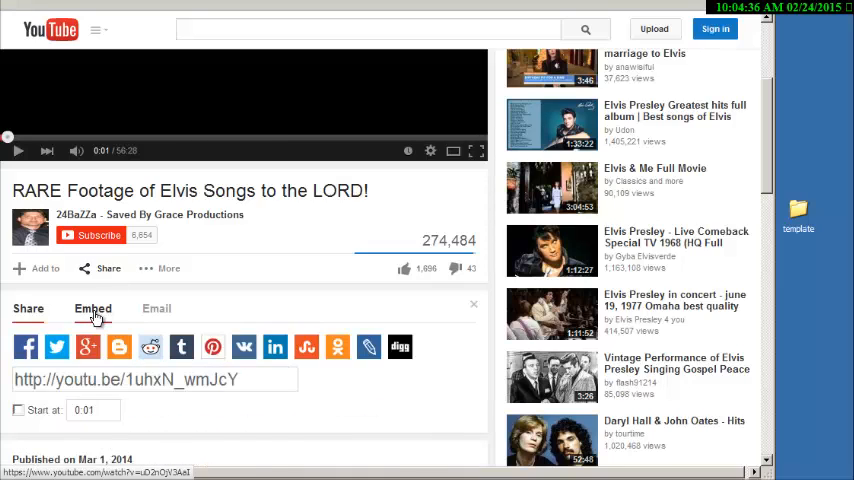
click(92, 308)
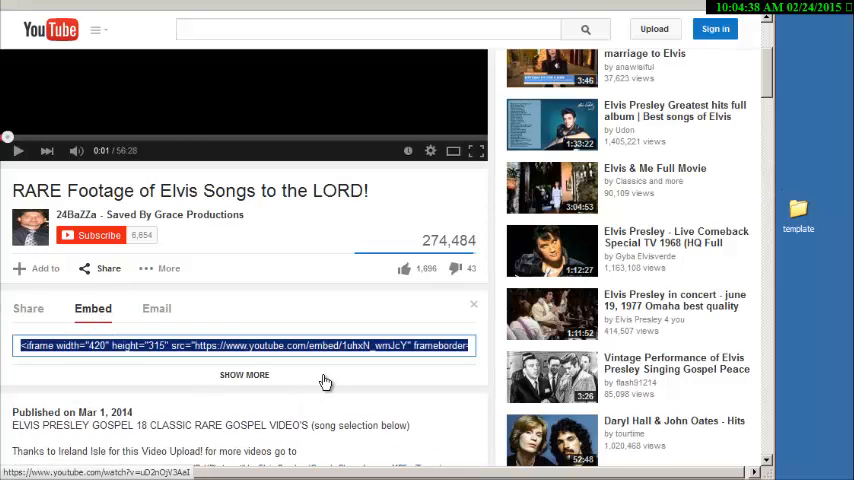
click(244, 374)
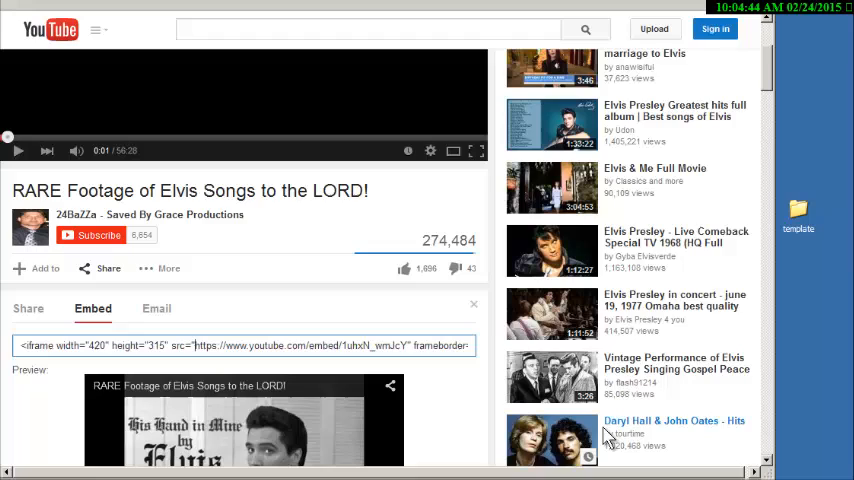
double_click(220, 345)
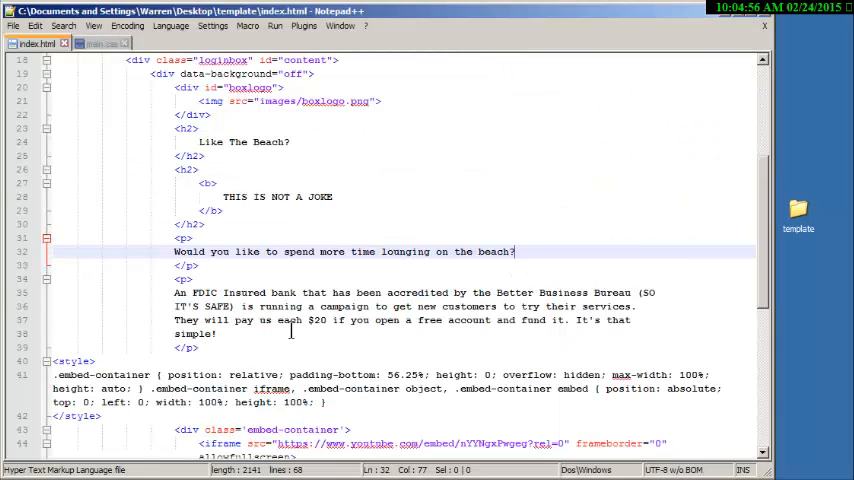
Step: Replace the line-44 iframe src with the Elvis embed URL and save index.html
scroll(down, 3)
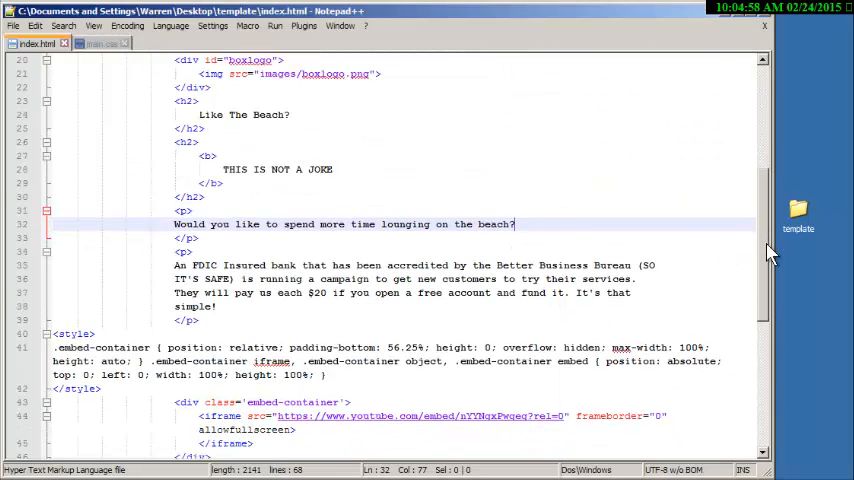
scroll(down, 3)
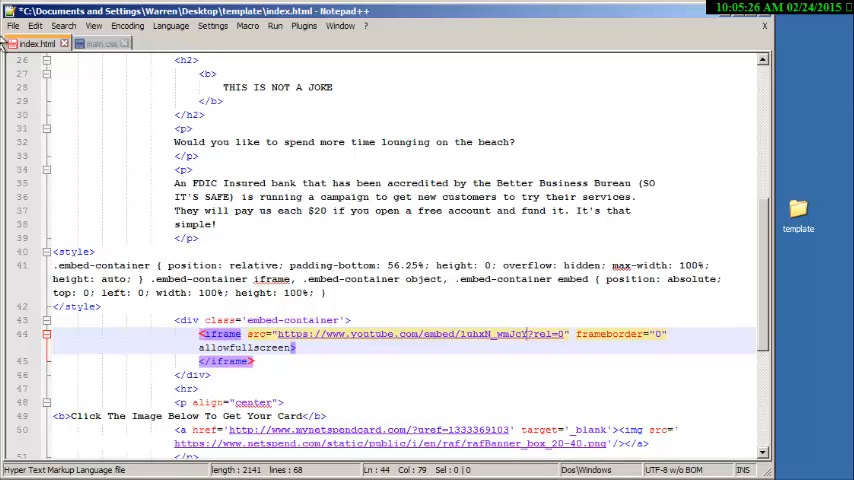
click(13, 26)
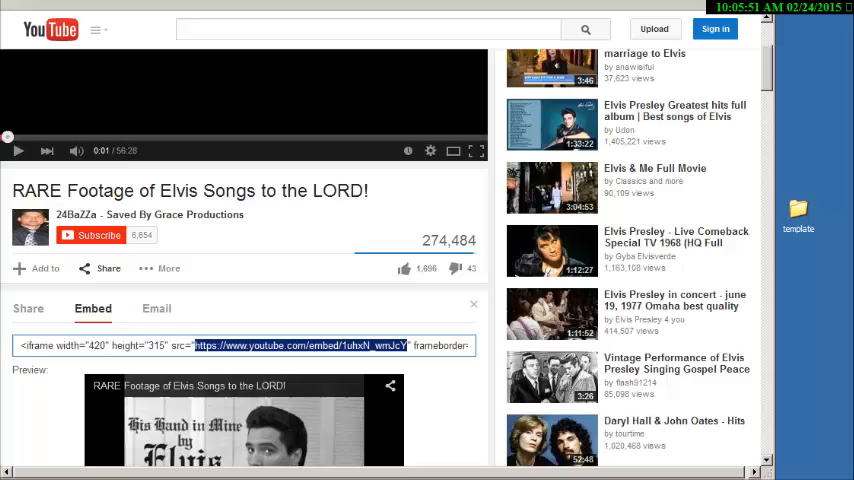
Step: Open index.html from the template folder in the browser and play the Elvis video
double_click(798, 212)
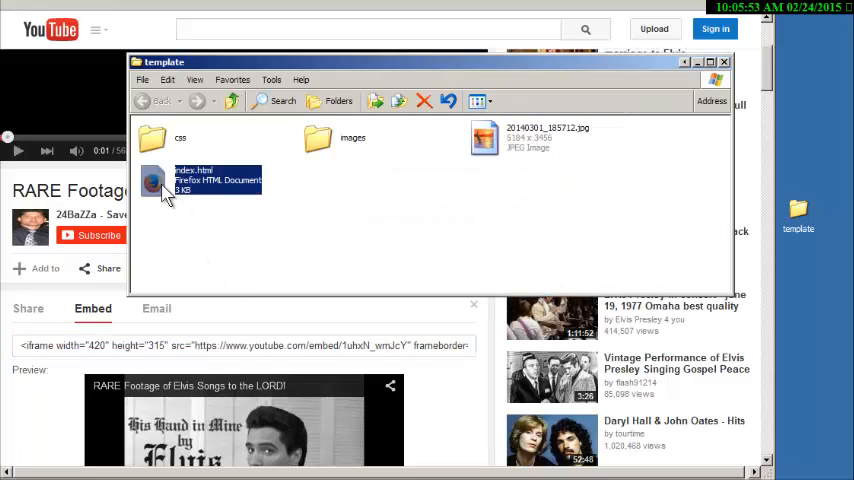
double_click(153, 185)
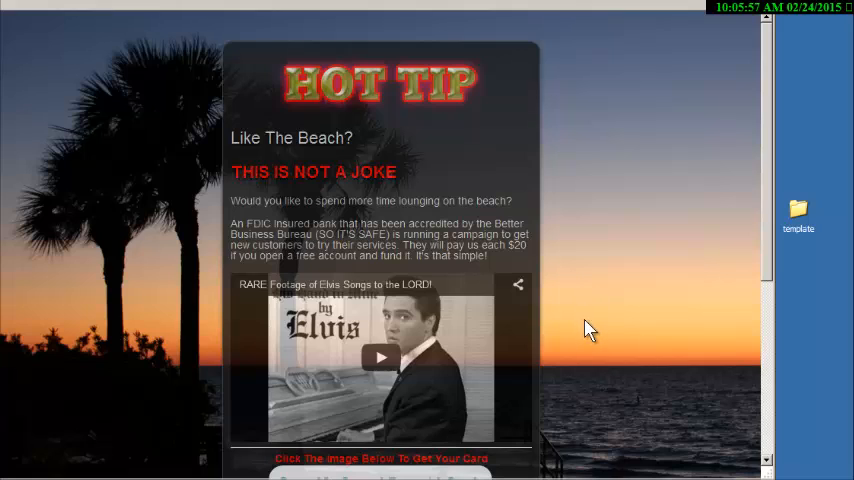
mouse_move(625, 314)
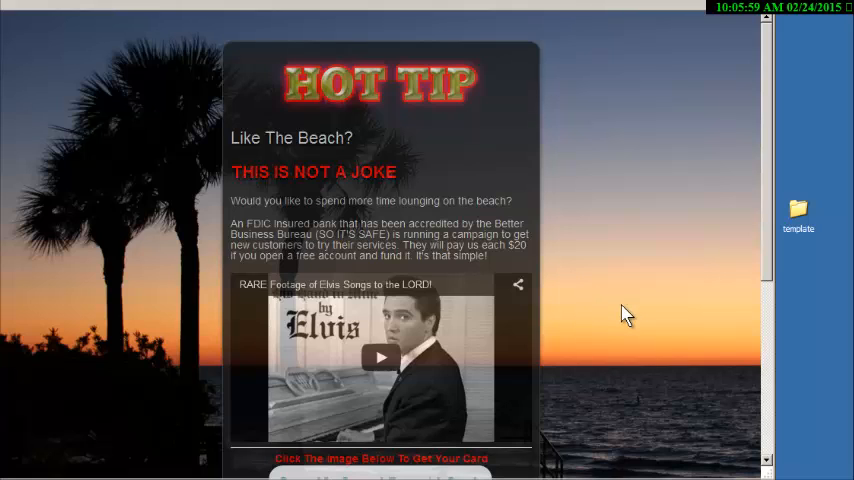
click(381, 357)
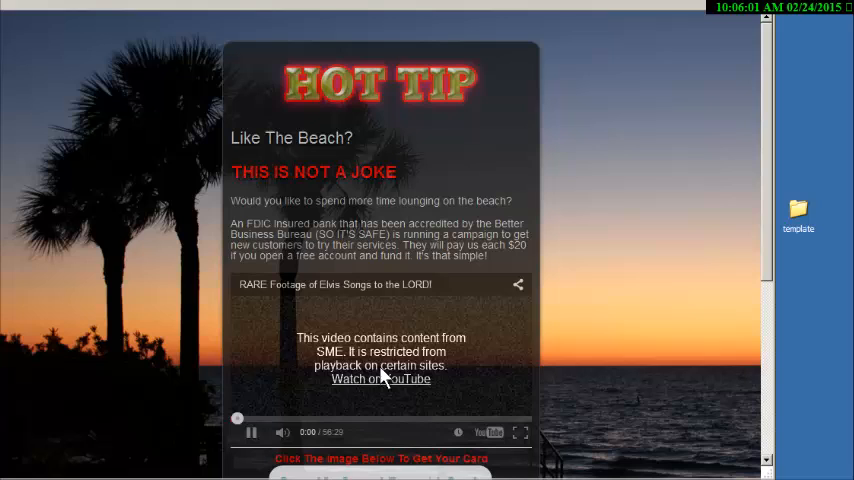
mouse_move(420, 372)
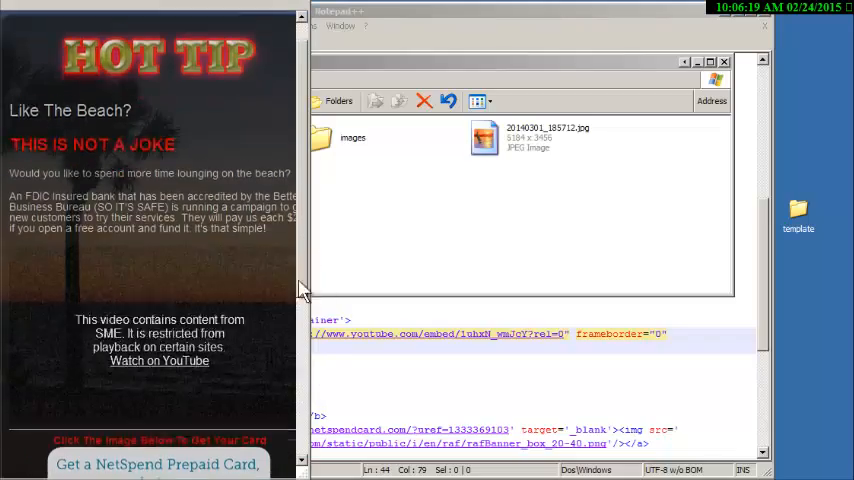
Step: Scroll the narrowed splash page to check the responsive text and video layout
scroll(down, 3)
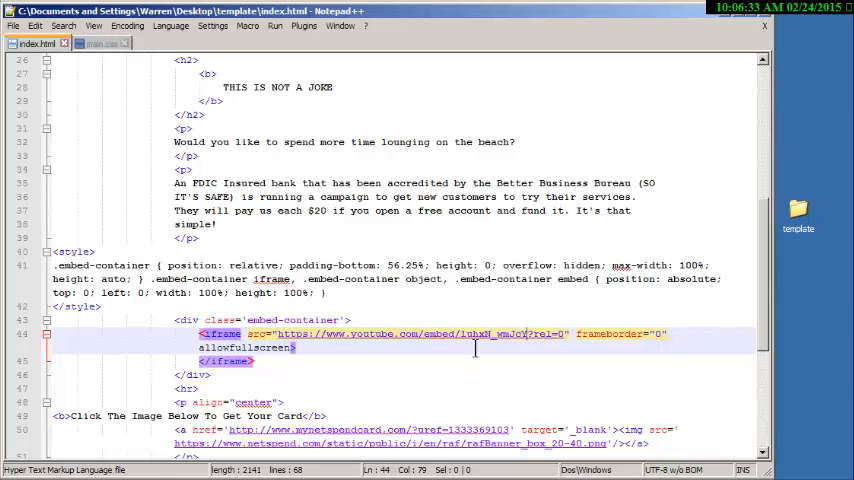
scroll(down, 3)
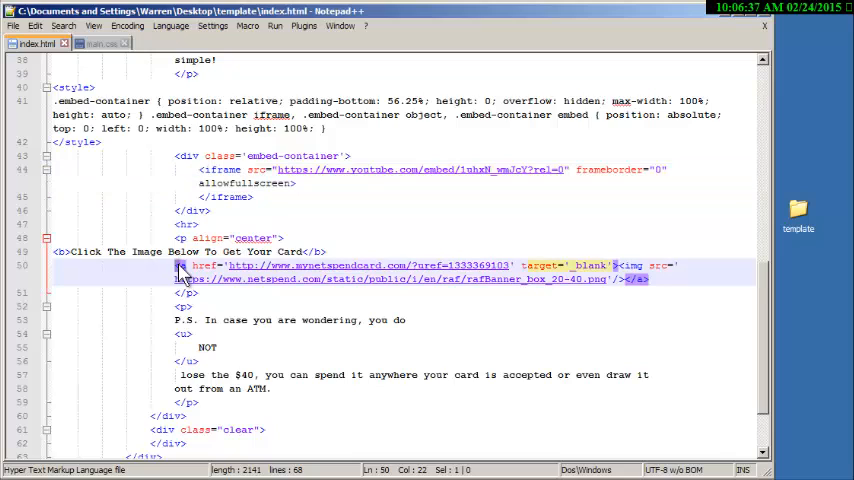
mouse_move(637, 332)
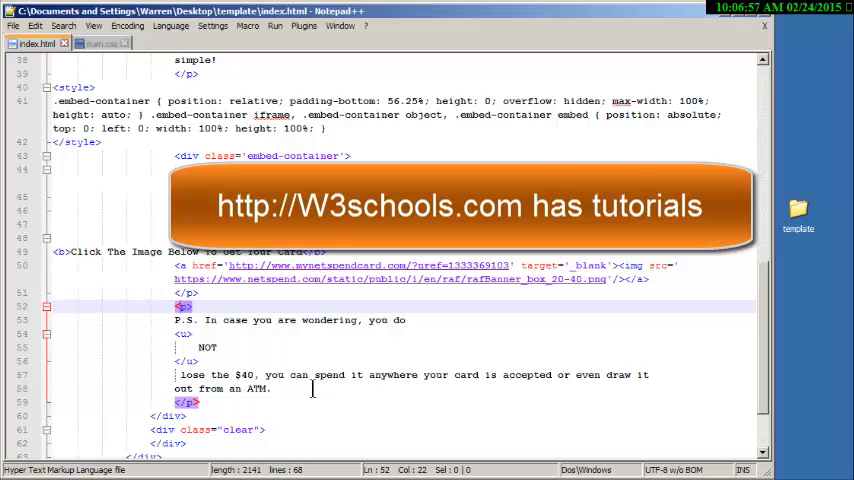
mouse_move(424, 433)
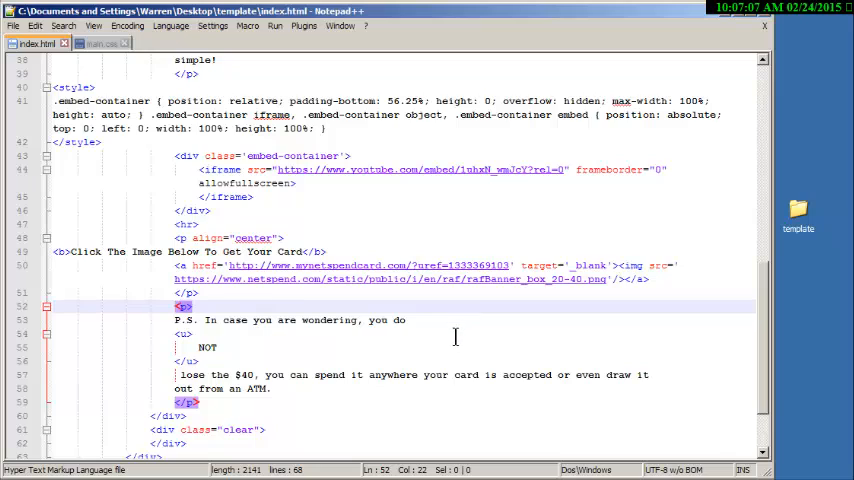
mouse_move(452, 380)
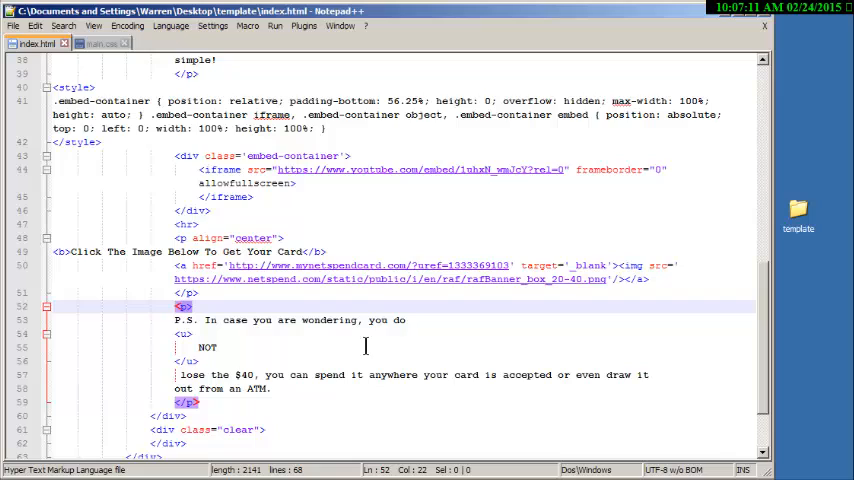
mouse_move(607, 286)
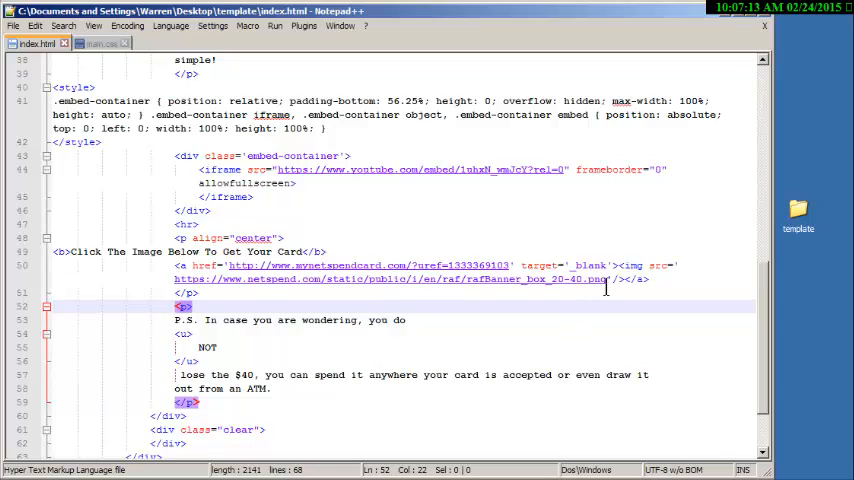